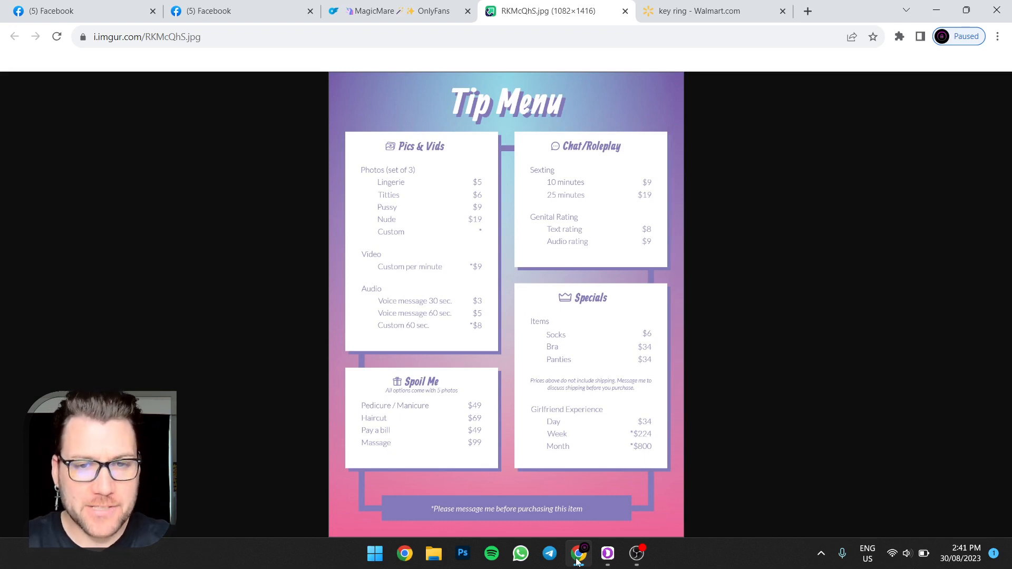
mouse_move(563, 140)
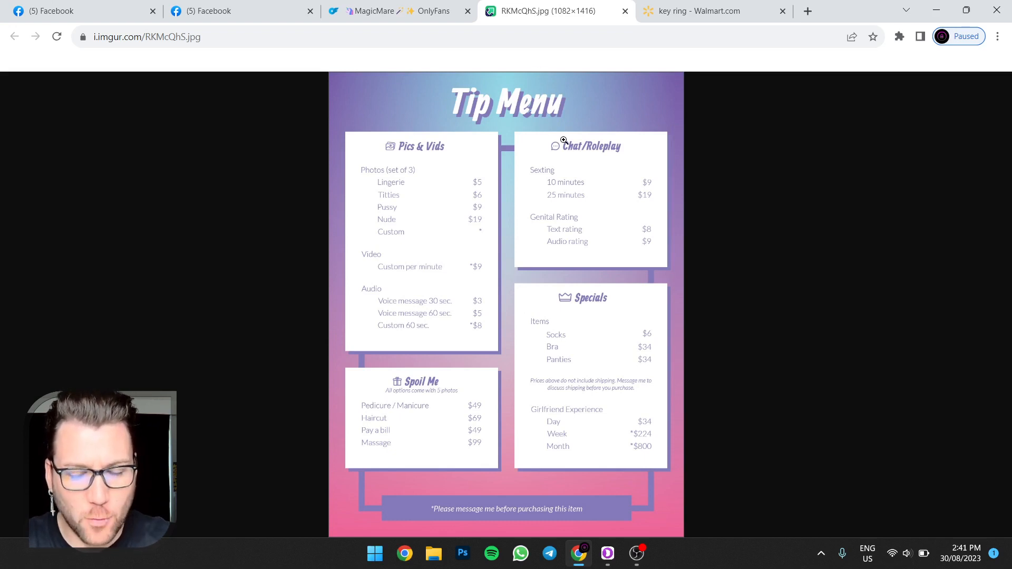
Compare the Facebook OnlyFans statements screenshot against the Imgur Tip Menu image
click(563, 140)
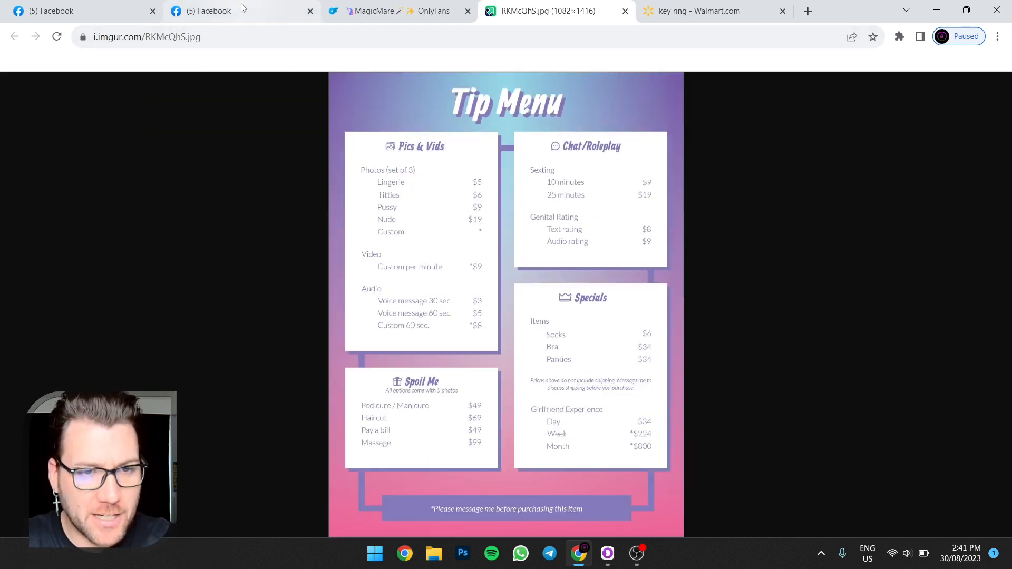
click(240, 10)
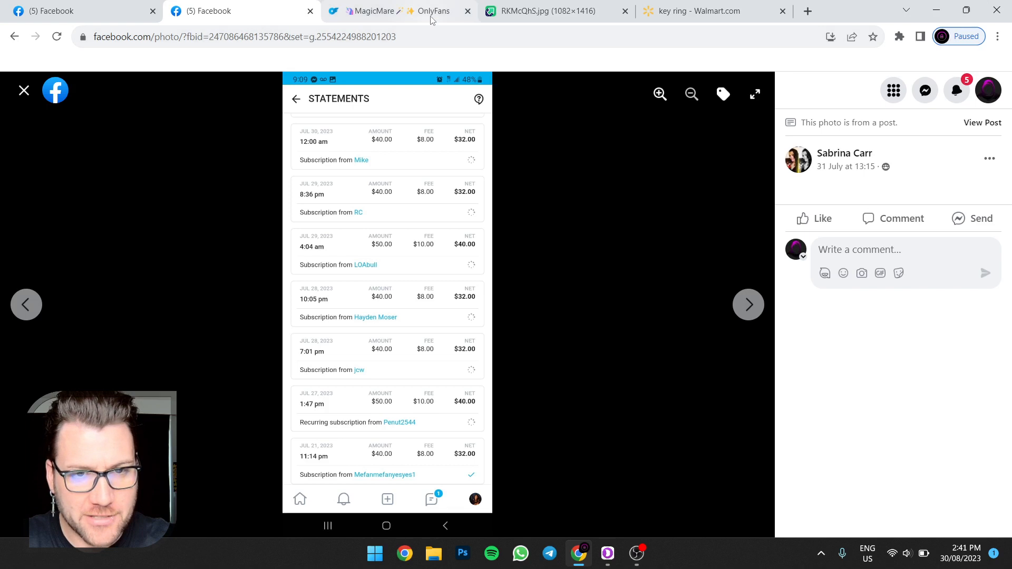
click(549, 10)
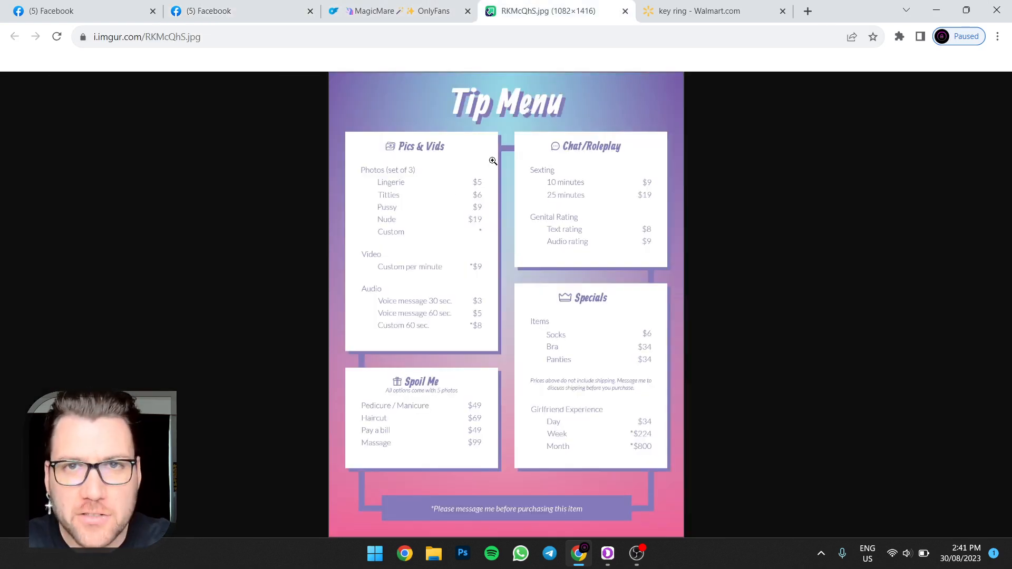
mouse_move(524, 188)
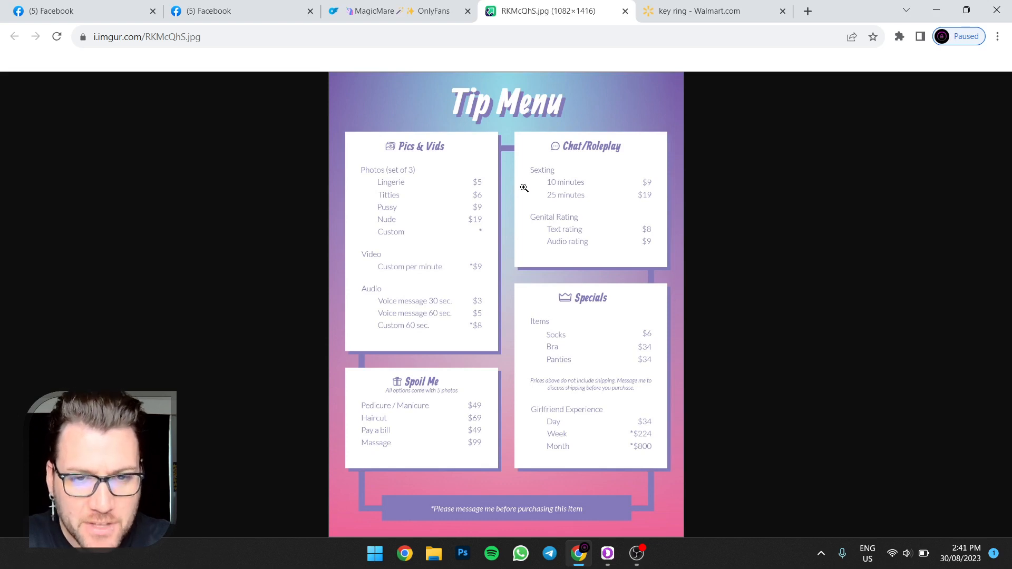
mouse_move(435, 151)
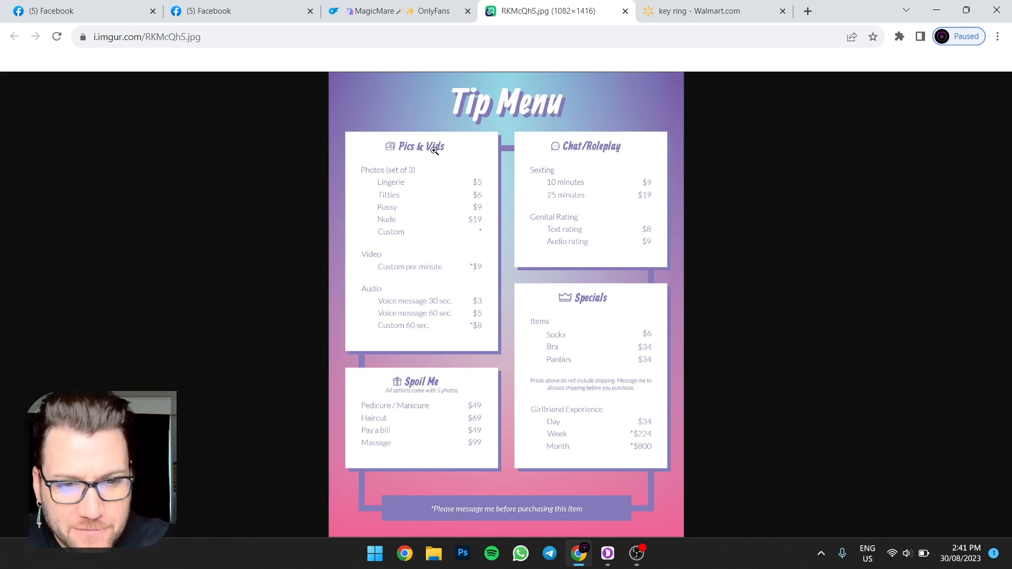
mouse_move(582, 149)
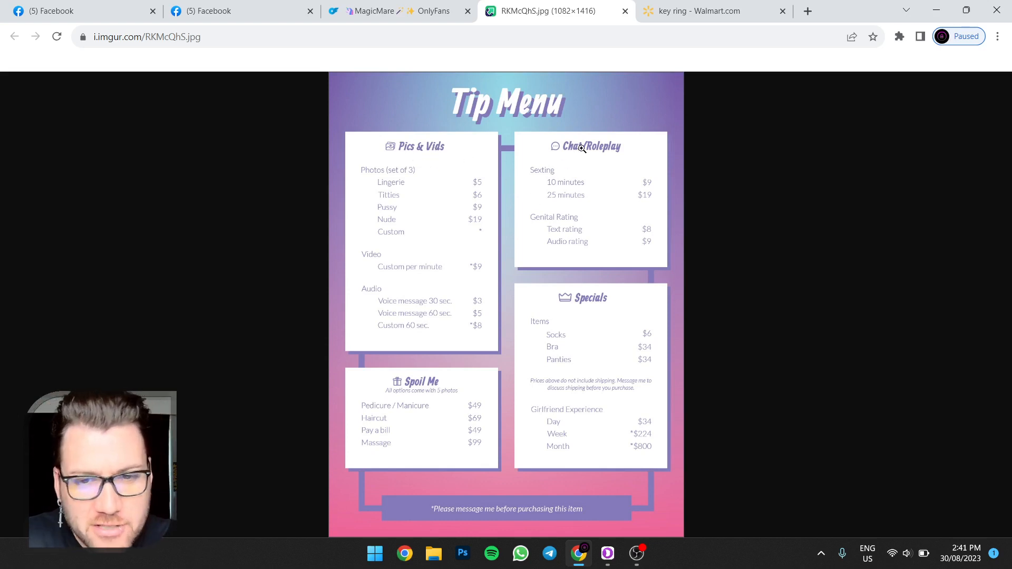
mouse_move(594, 376)
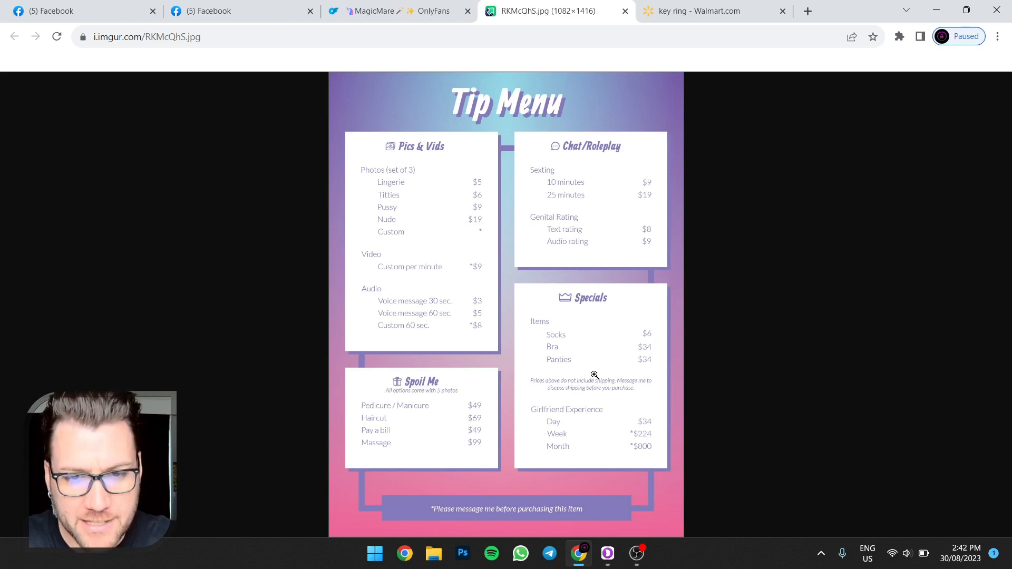
mouse_move(452, 145)
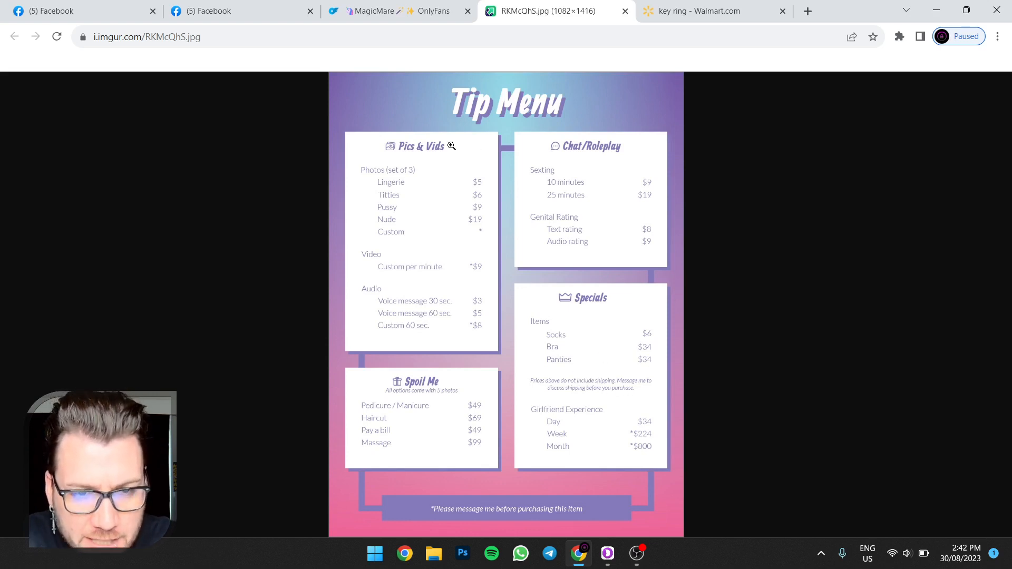
mouse_move(425, 172)
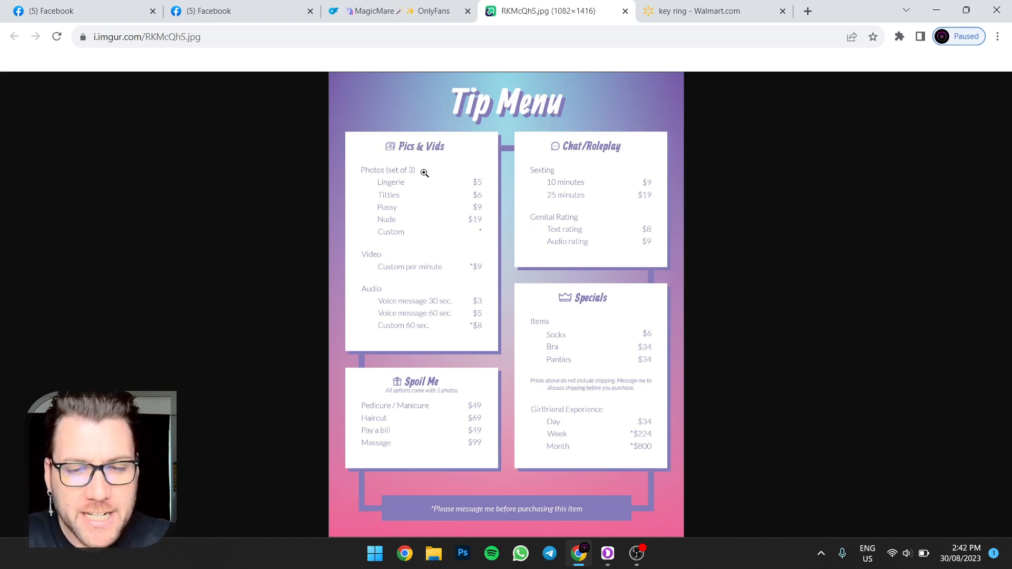
mouse_move(484, 182)
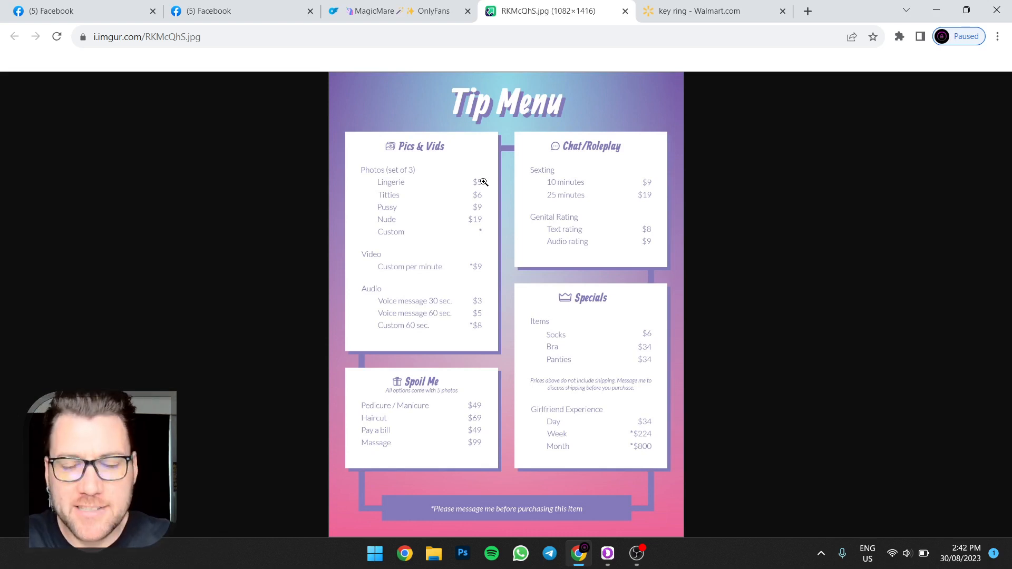
Browse the Walmart key ring search results and prices, then return to the Tip Menu image
click(710, 10)
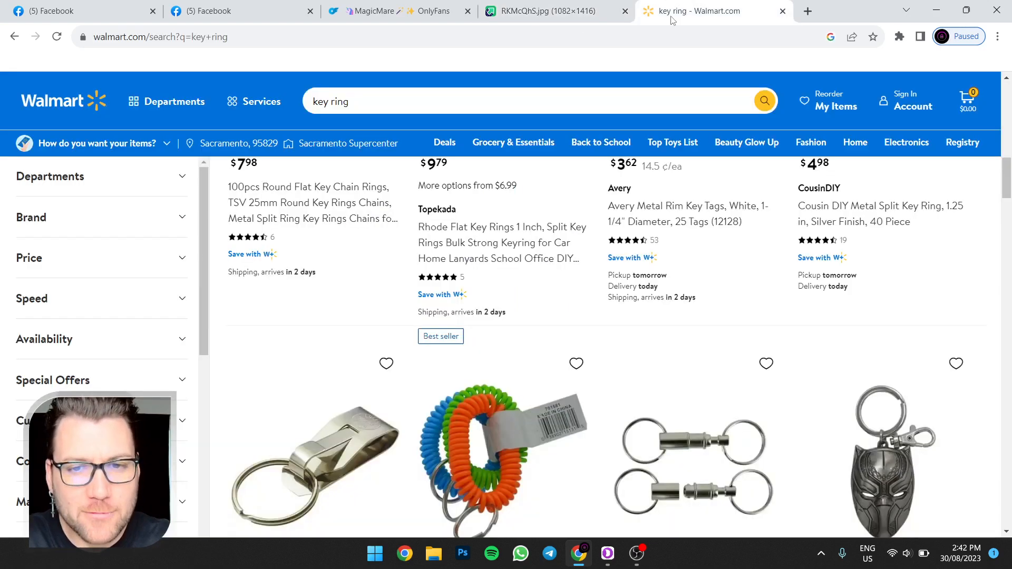
mouse_move(481, 201)
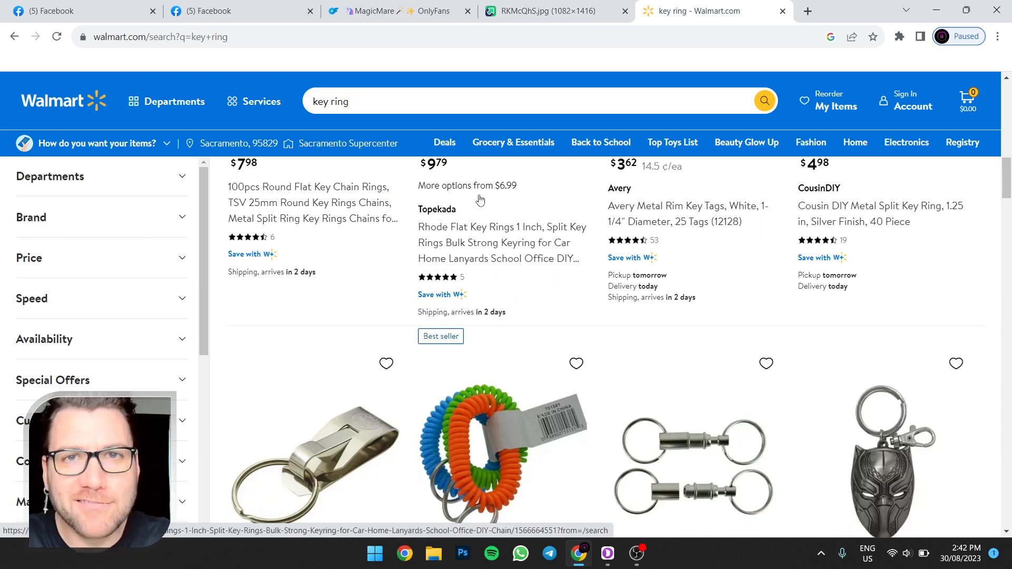
scroll(up, 3)
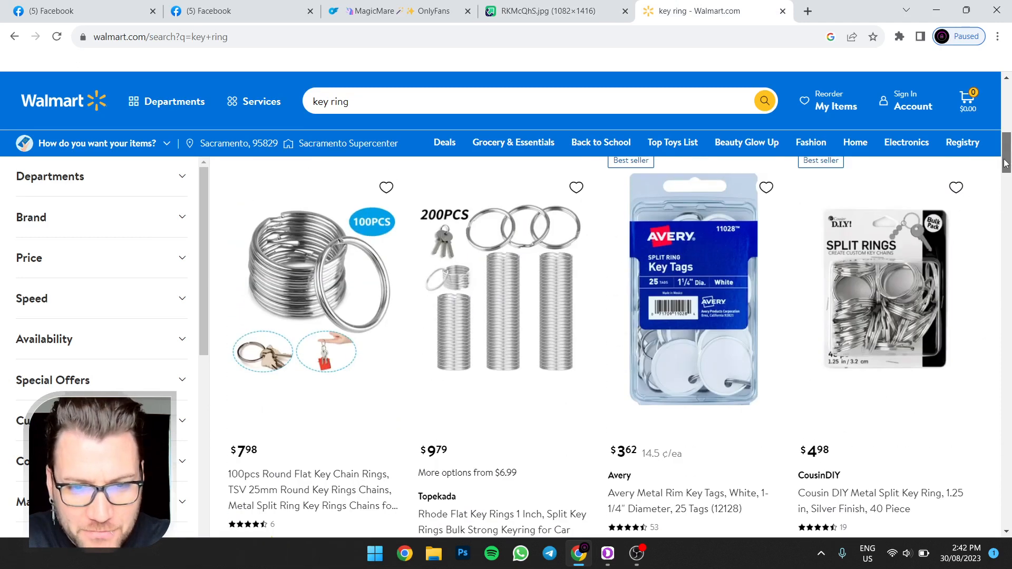
scroll(down, 3)
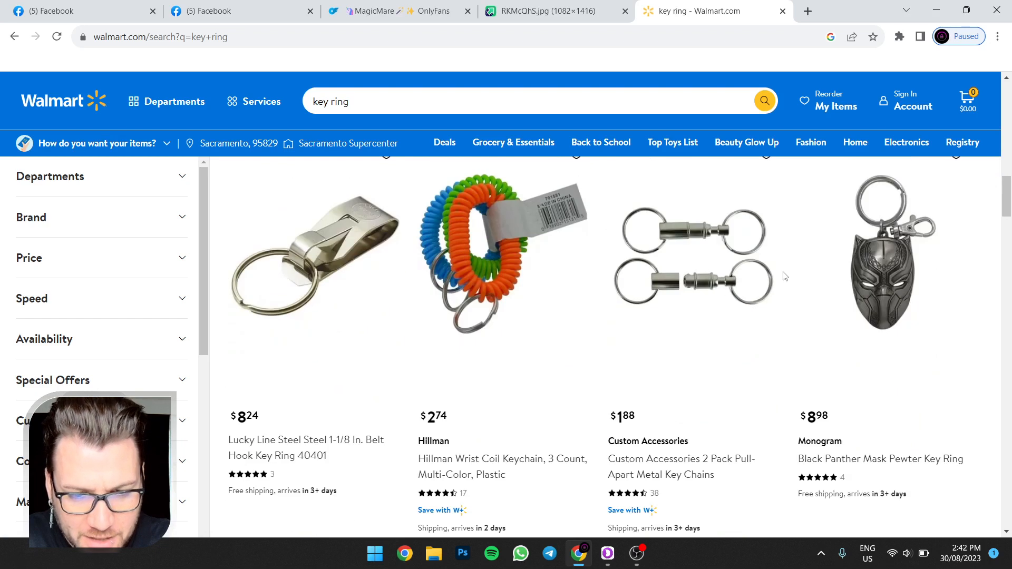
scroll(down, 3)
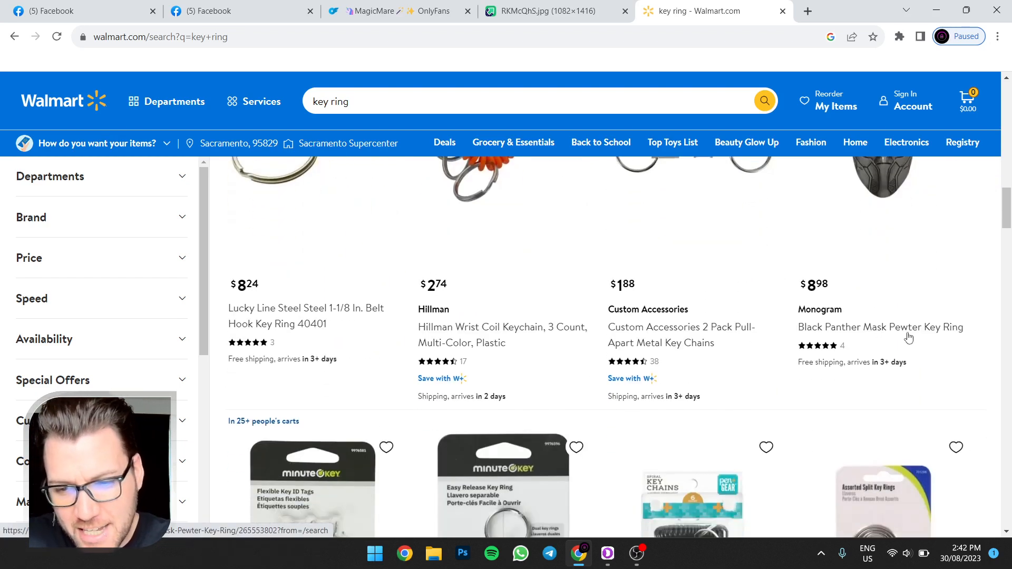
scroll(down, 3)
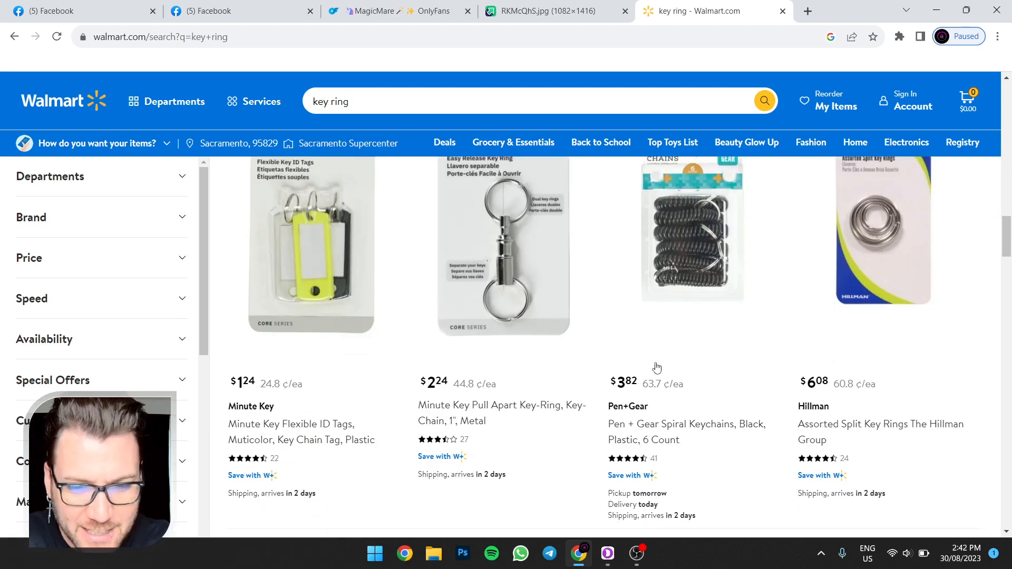
scroll(down, 3)
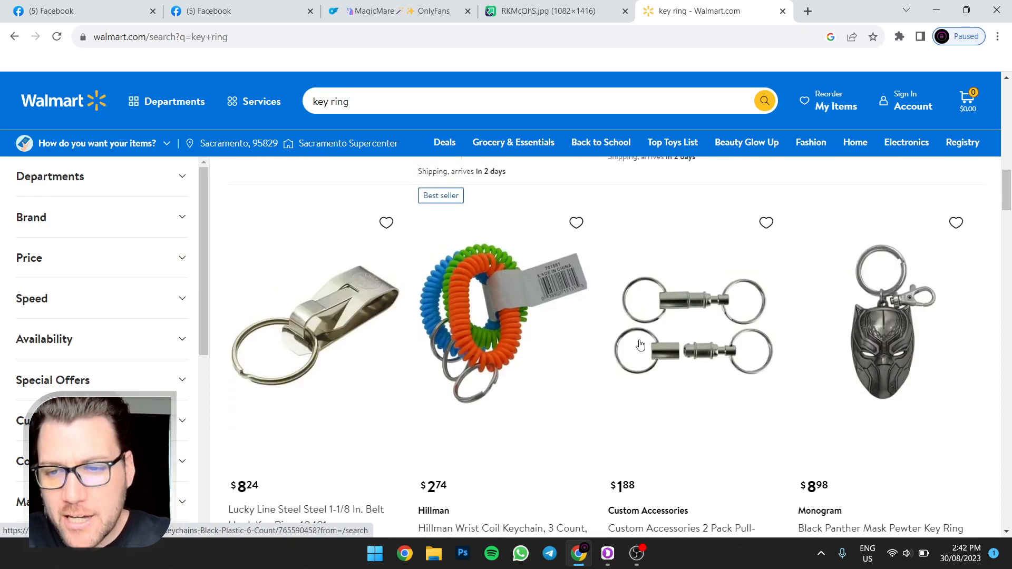
click(542, 10)
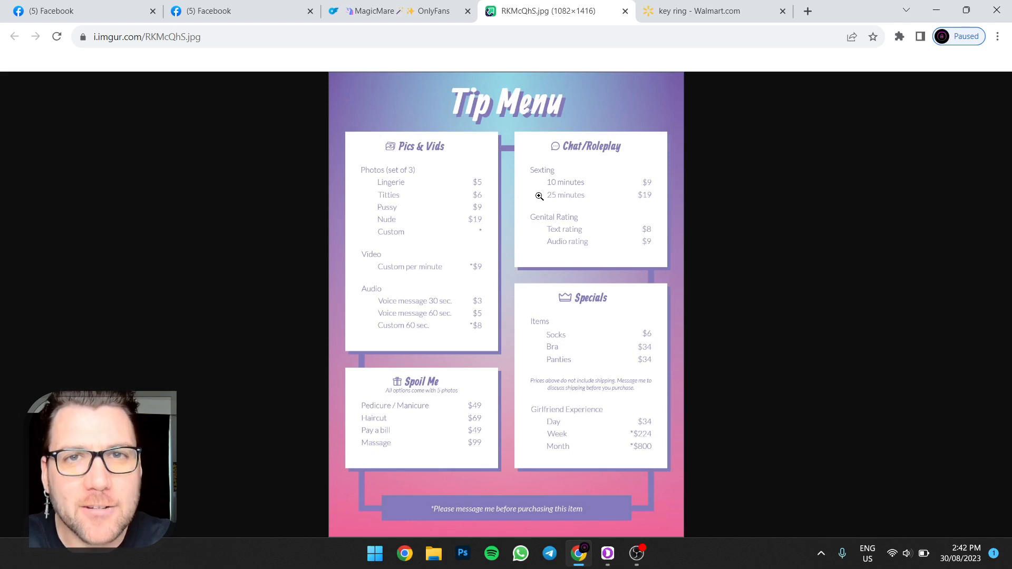
mouse_move(554, 202)
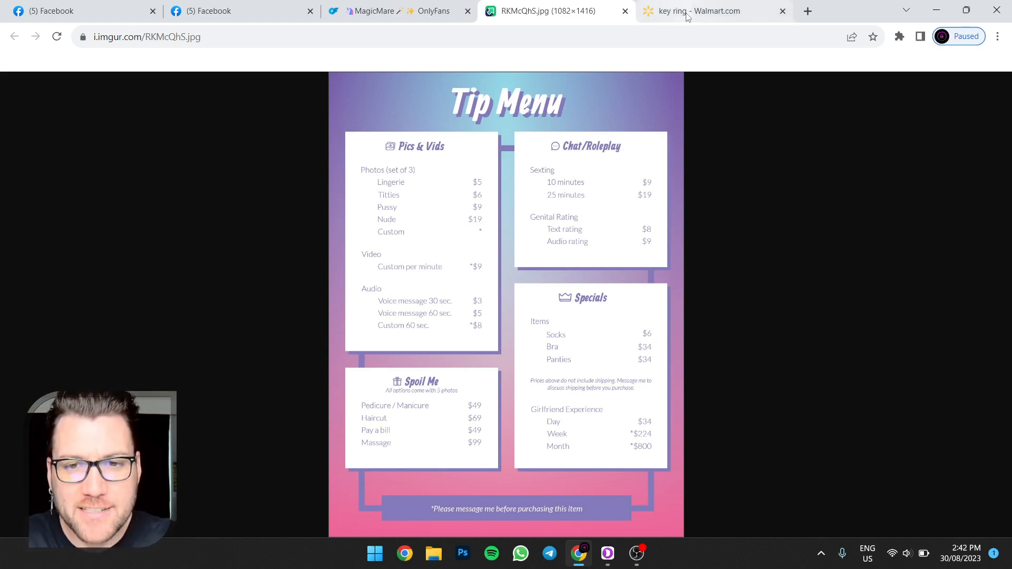
Review more key ring results, the Tip Menu image, and bring up the dark earnings statement screenshot on Facebook
click(697, 11)
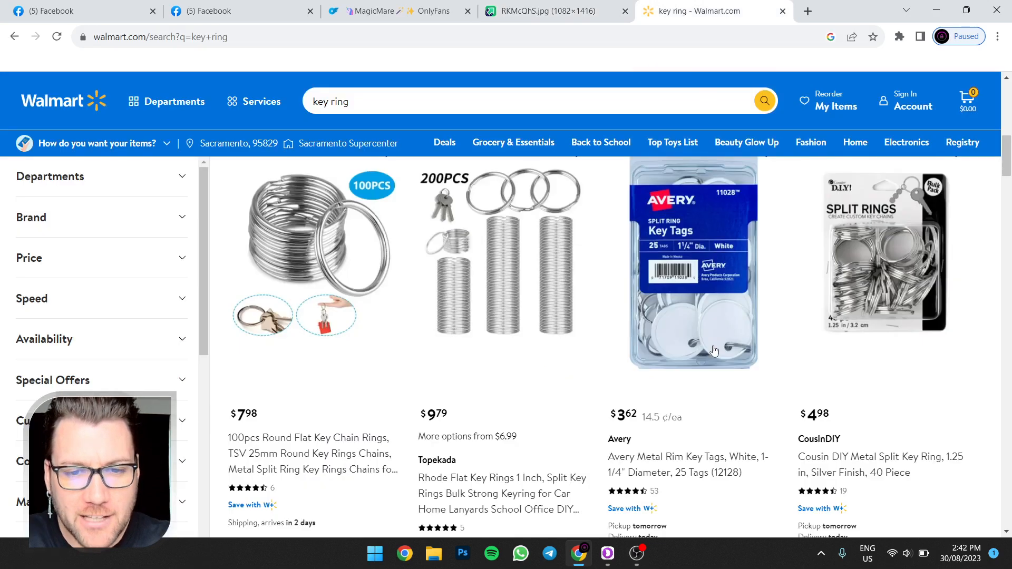
scroll(down, 3)
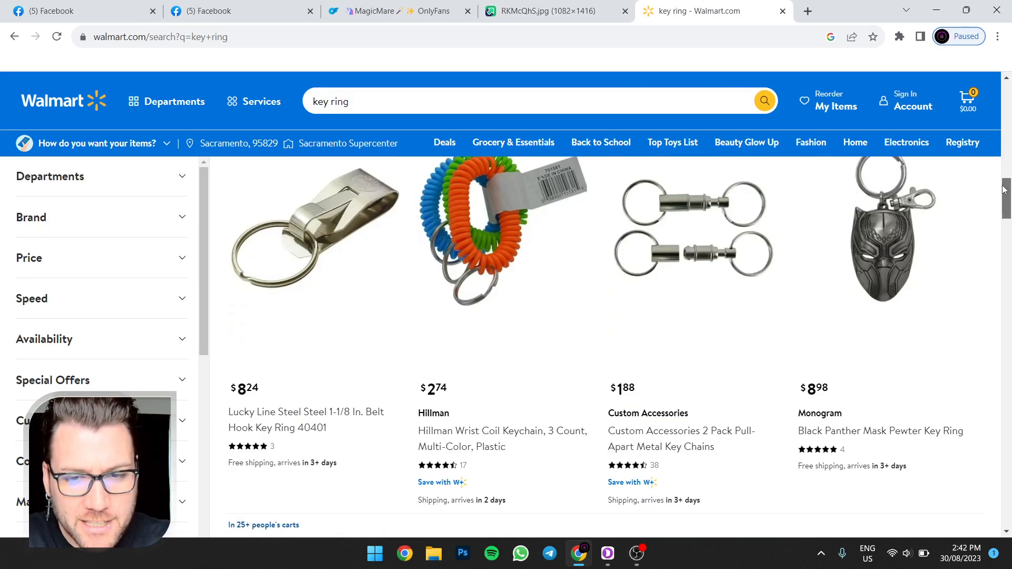
mouse_move(728, 264)
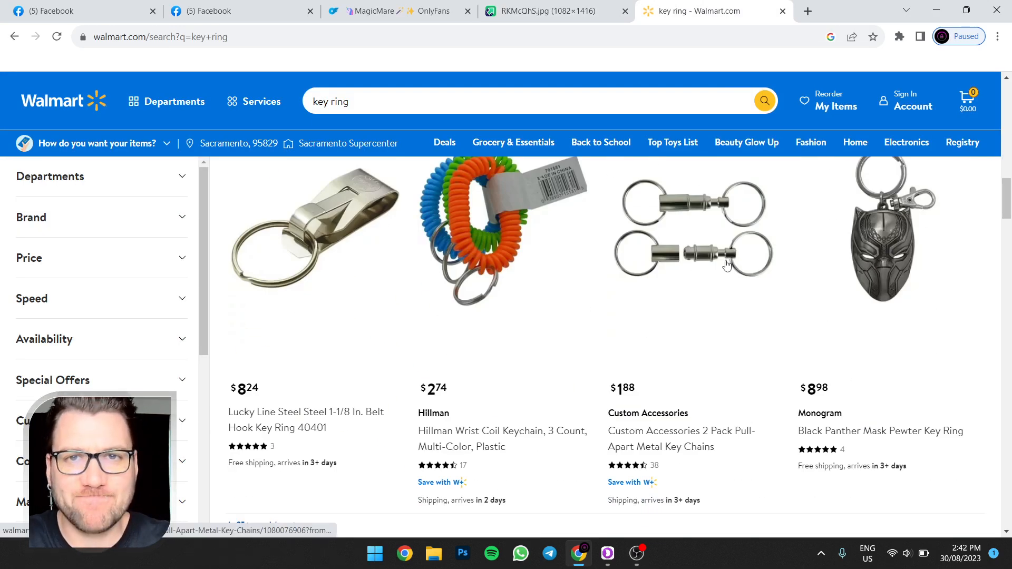
scroll(down, 3)
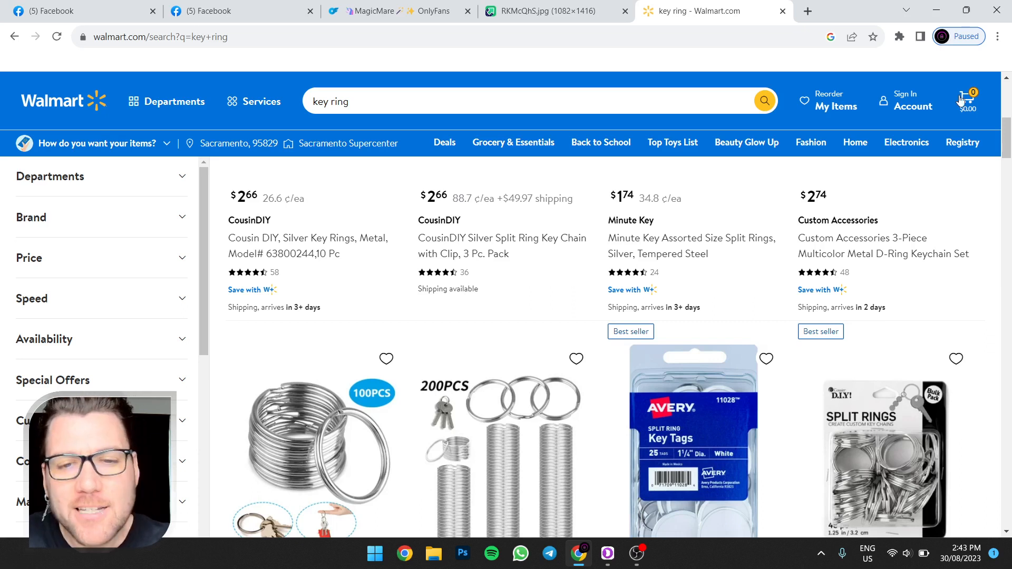
click(542, 10)
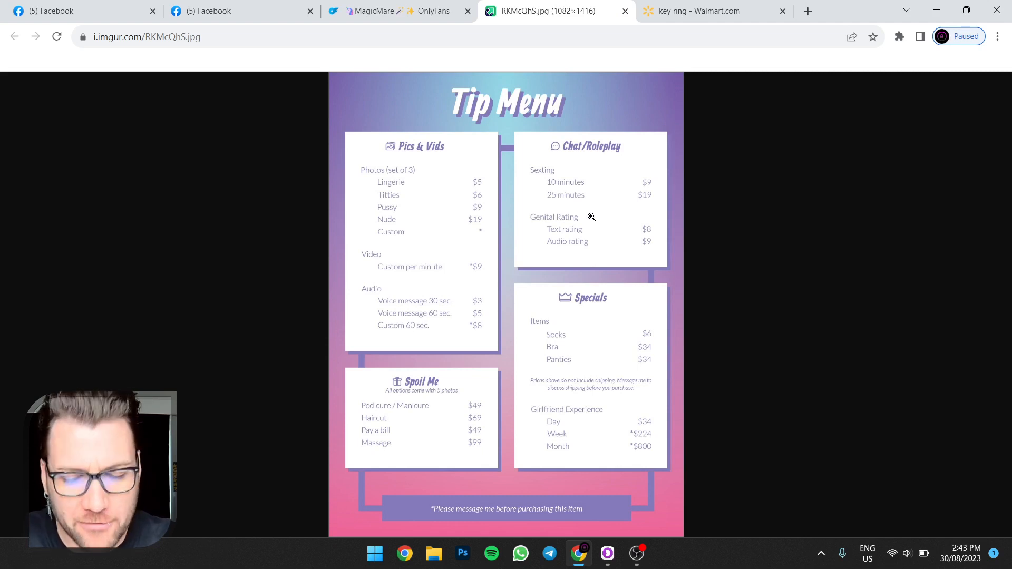
mouse_move(532, 375)
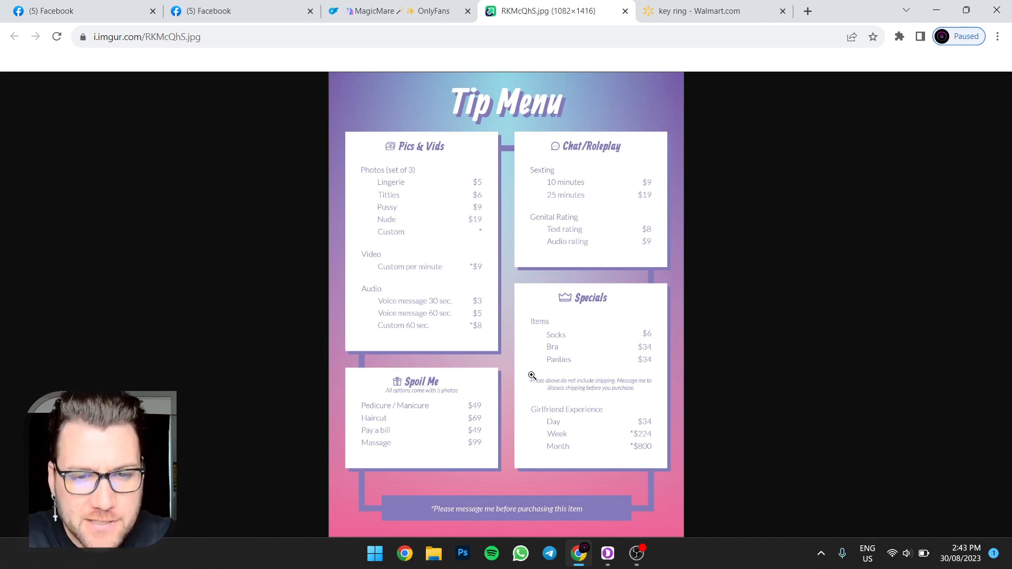
mouse_move(493, 191)
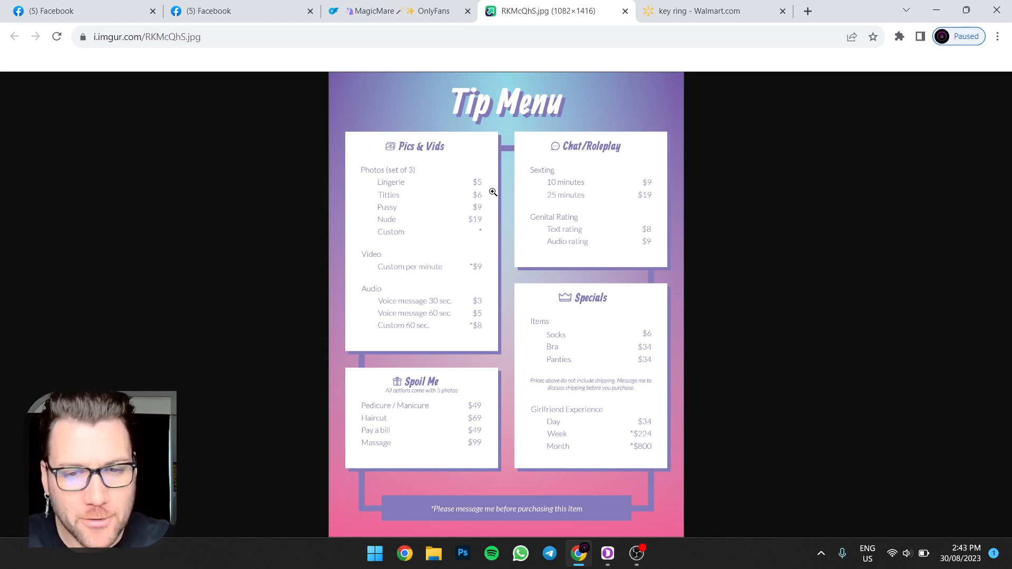
mouse_move(545, 215)
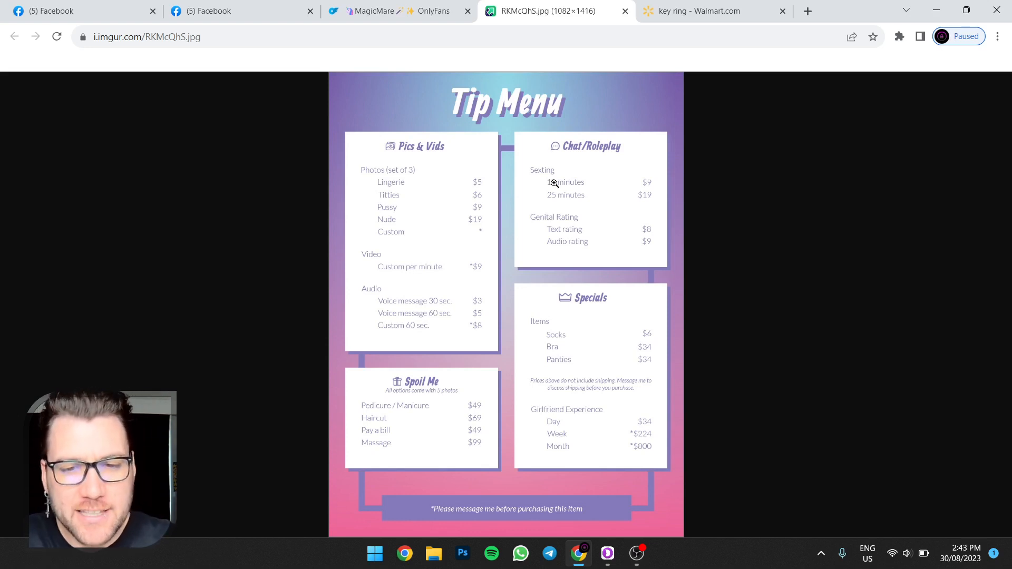
mouse_move(560, 206)
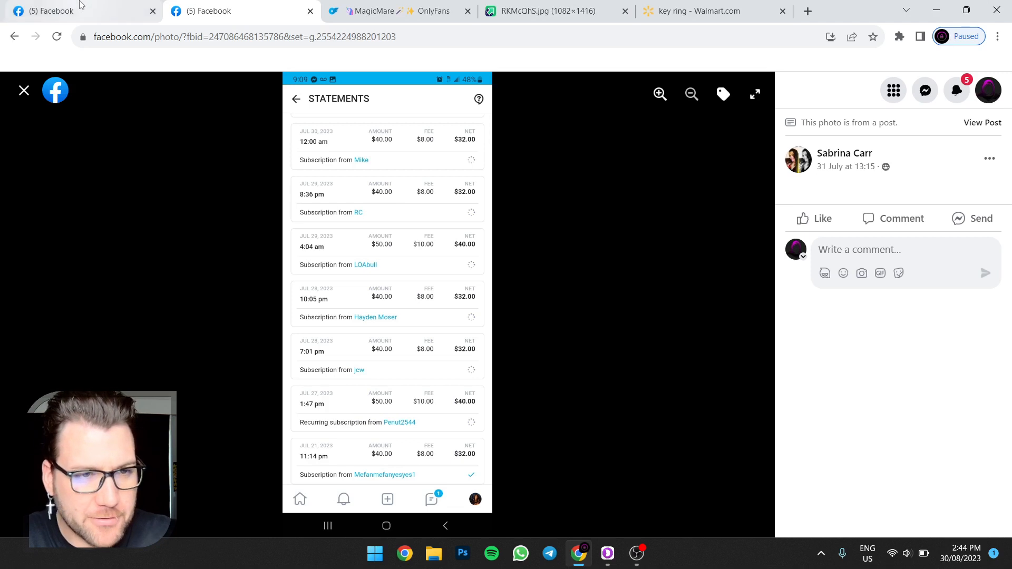
click(749, 303)
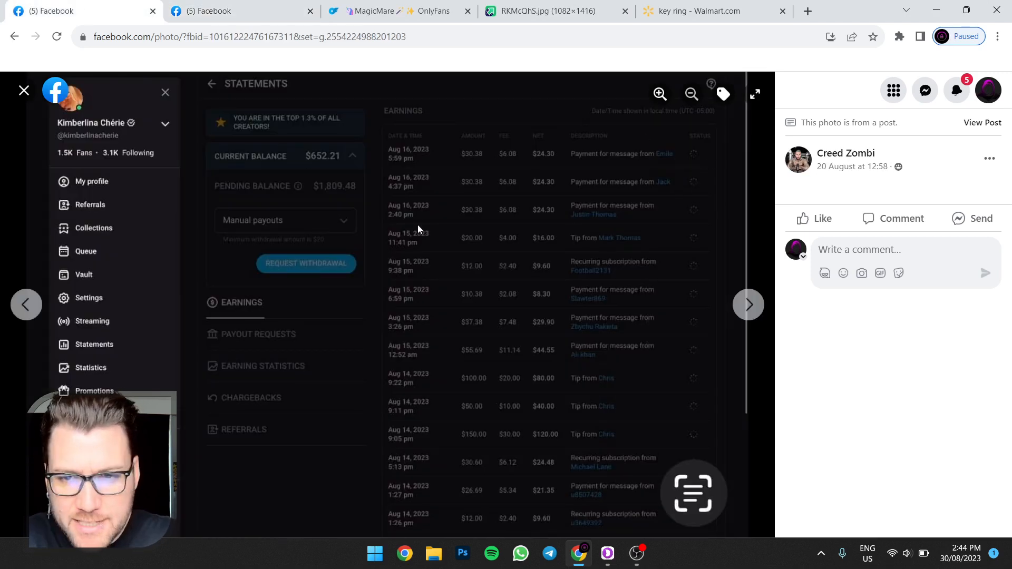
mouse_move(532, 191)
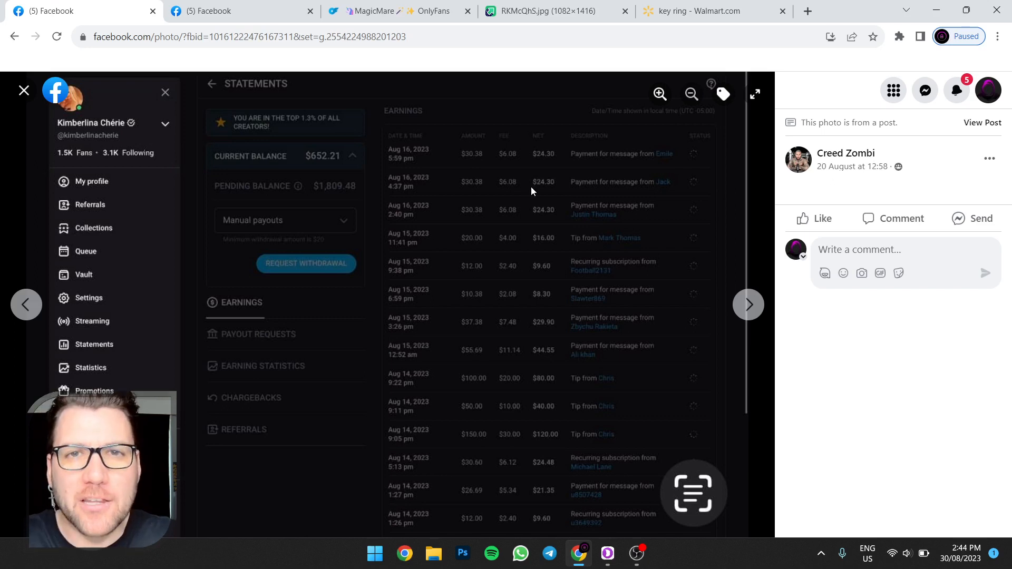
mouse_move(523, 218)
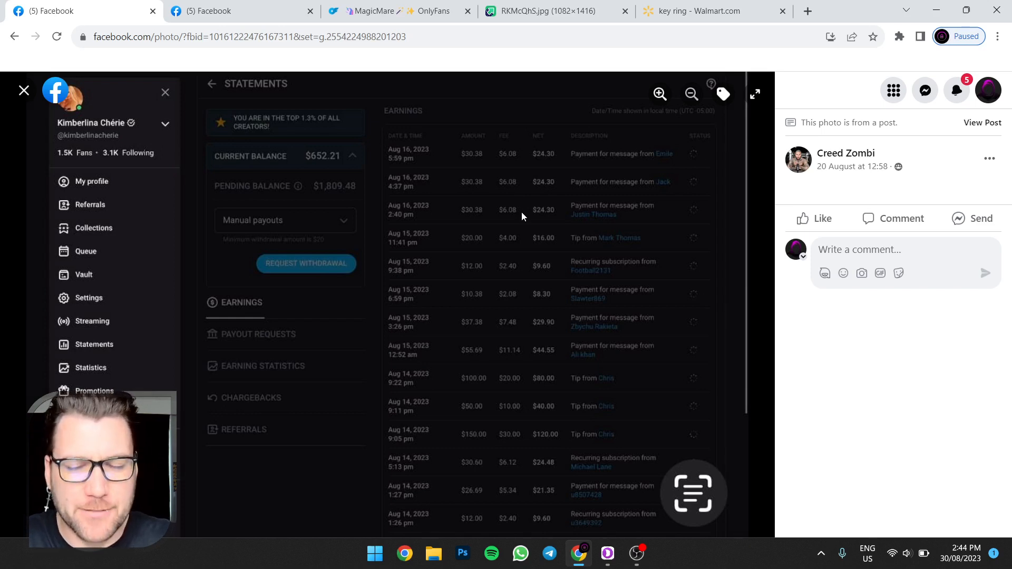
mouse_move(545, 243)
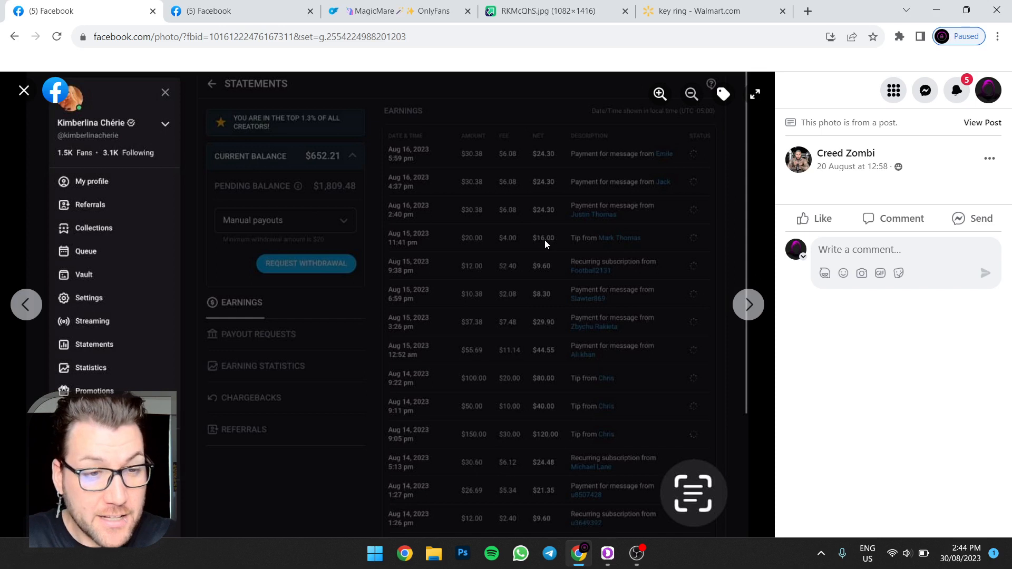
mouse_move(423, 167)
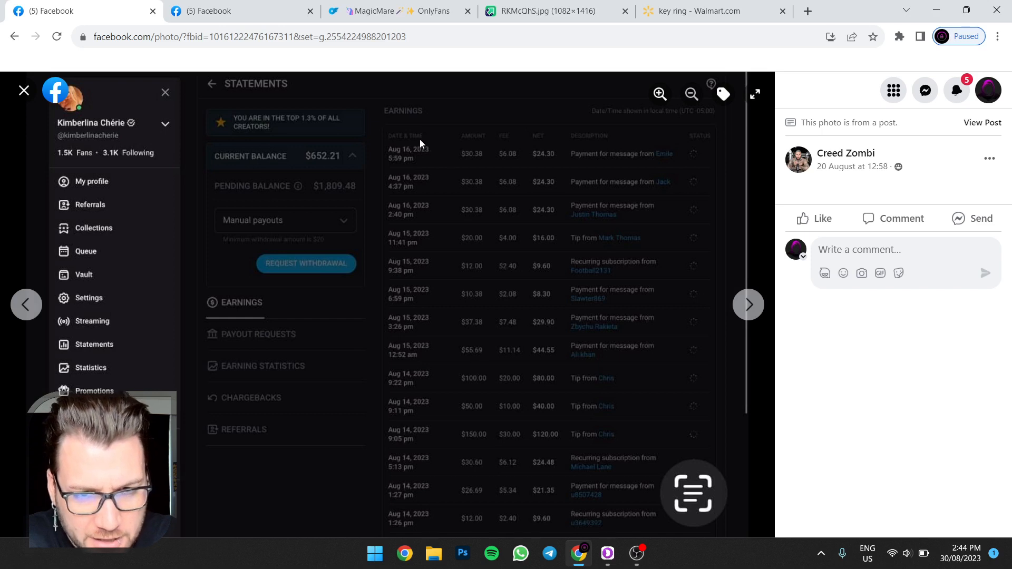
mouse_move(652, 161)
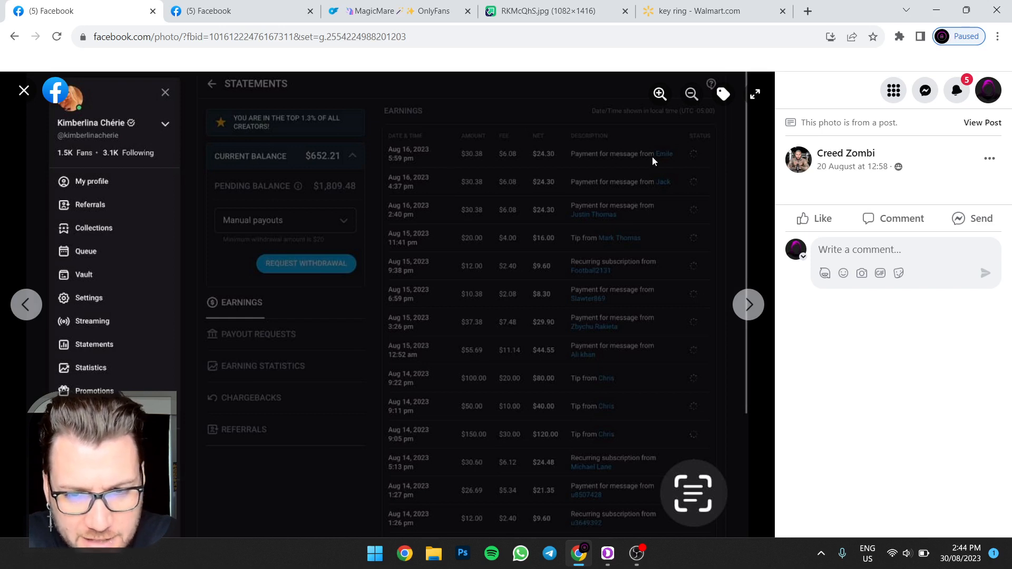
mouse_move(484, 353)
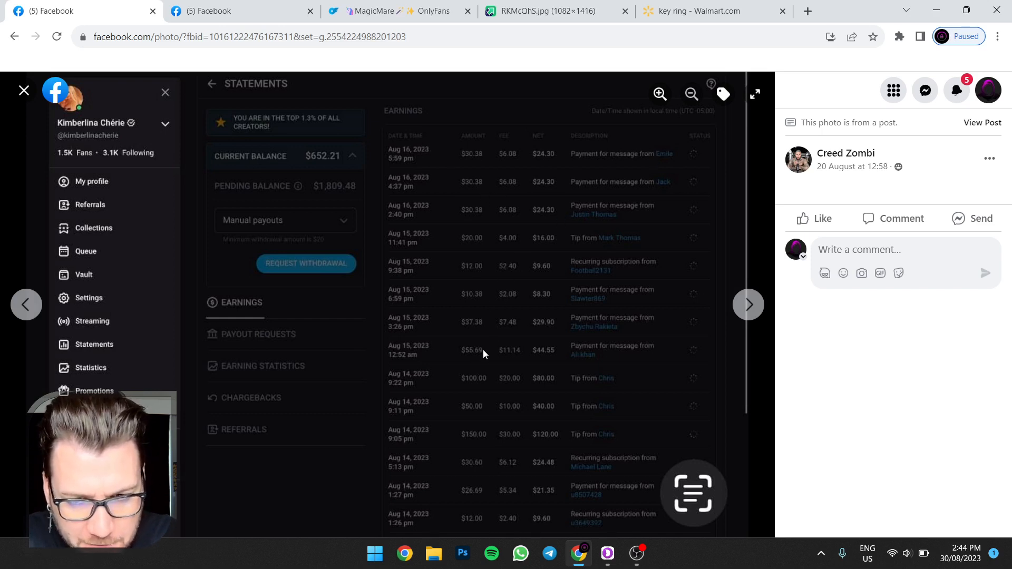
mouse_move(473, 404)
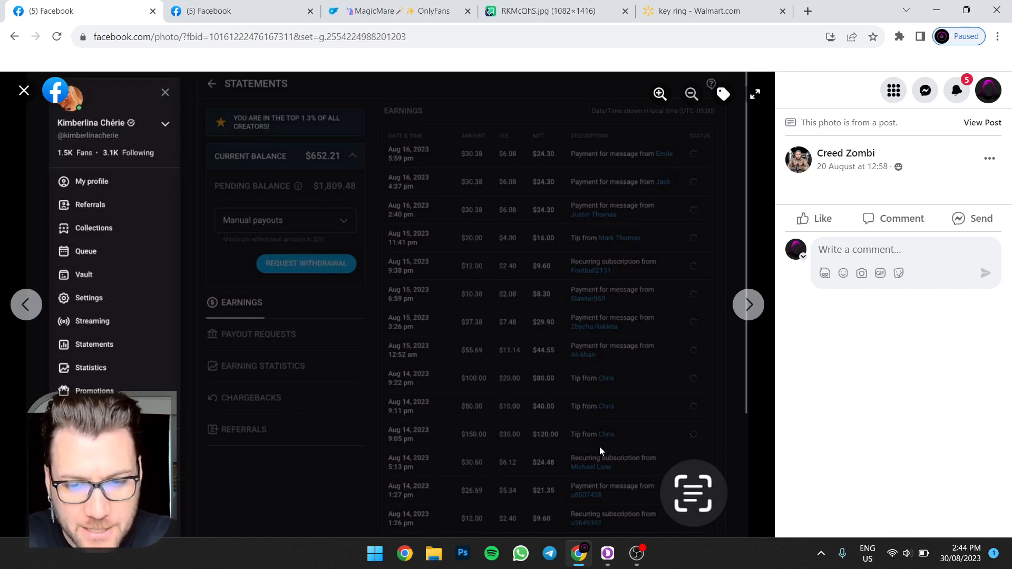
mouse_move(639, 468)
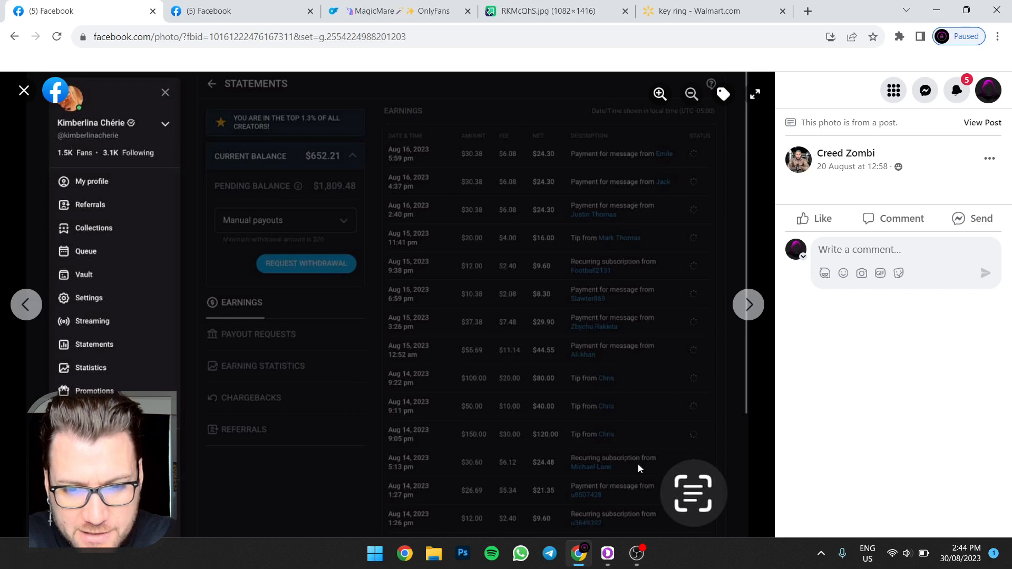
mouse_move(634, 386)
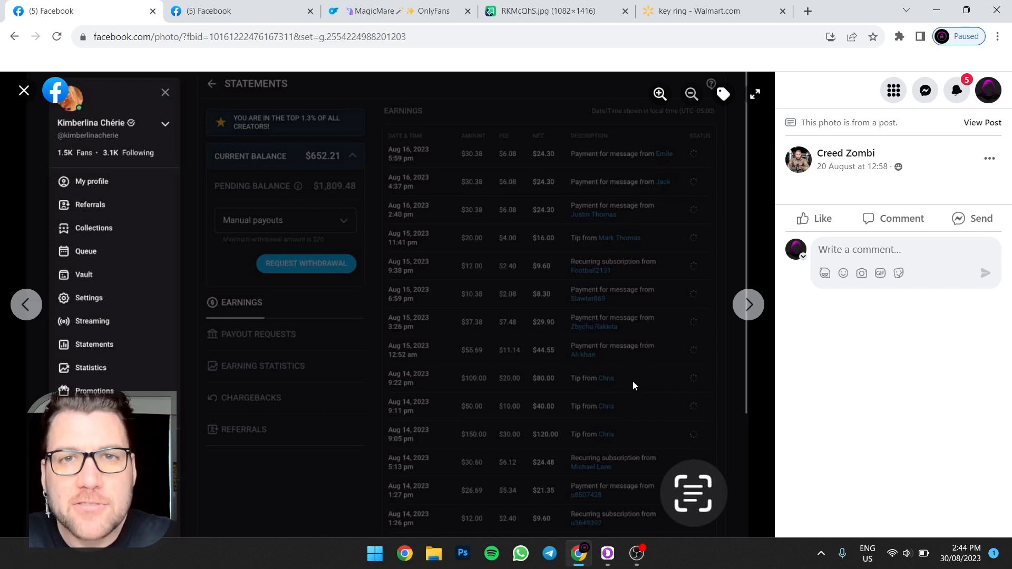
mouse_move(485, 441)
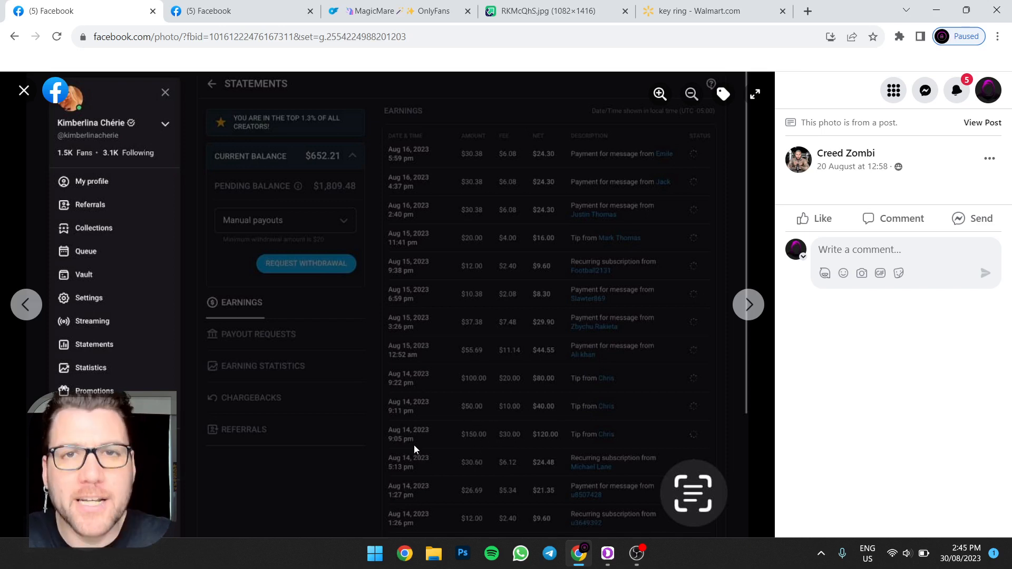
mouse_move(508, 405)
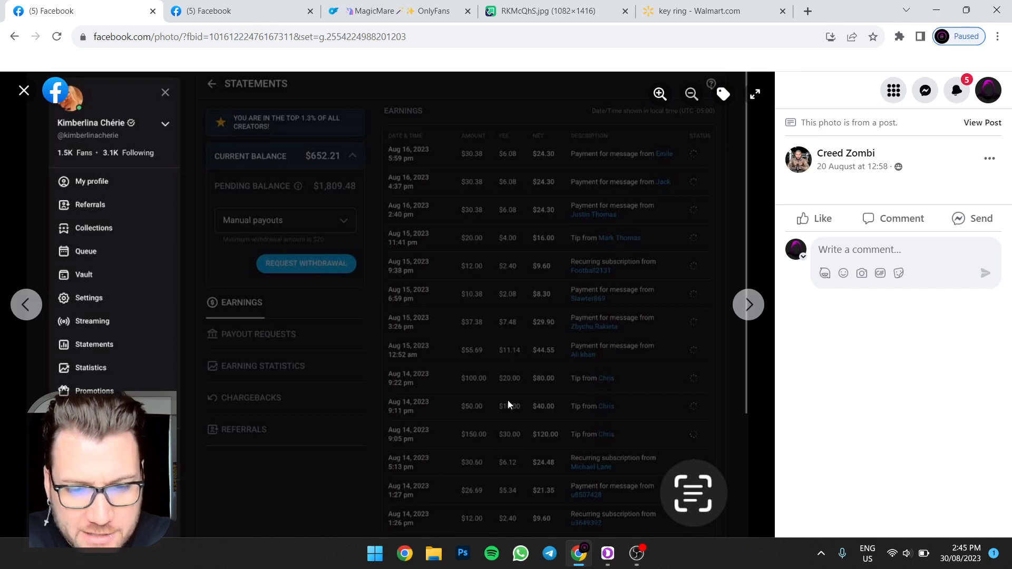
mouse_move(468, 496)
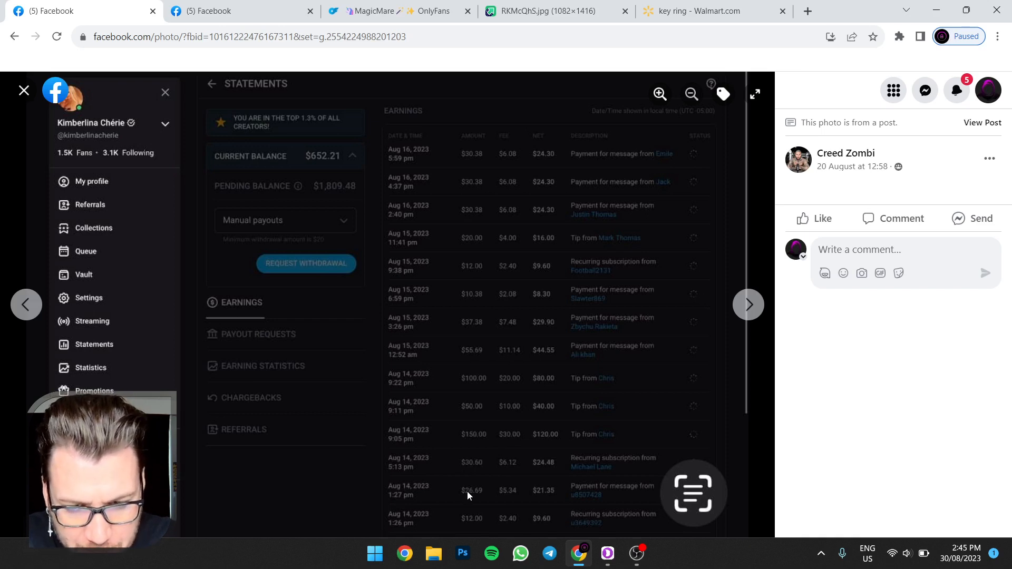
mouse_move(479, 249)
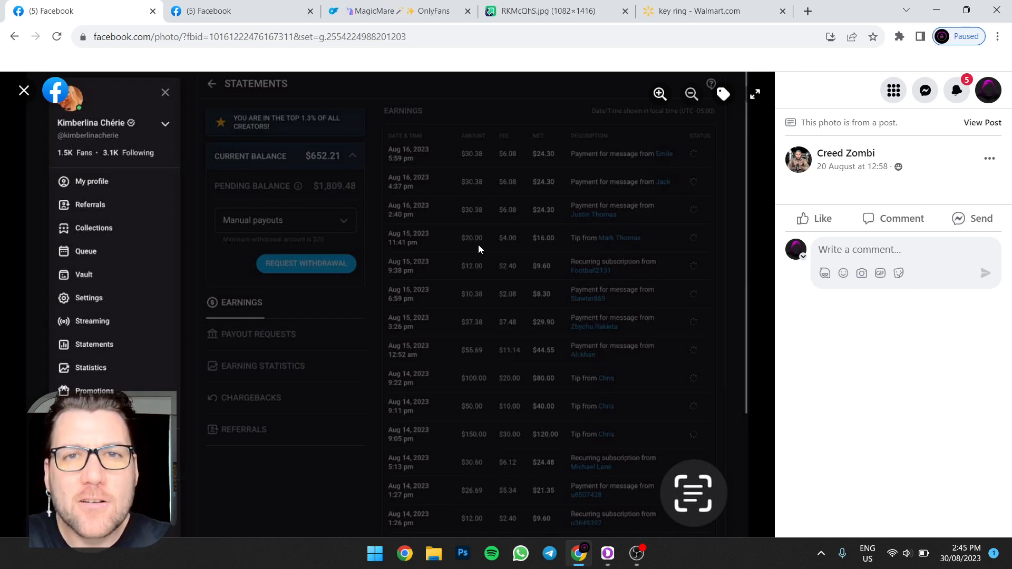
mouse_move(499, 255)
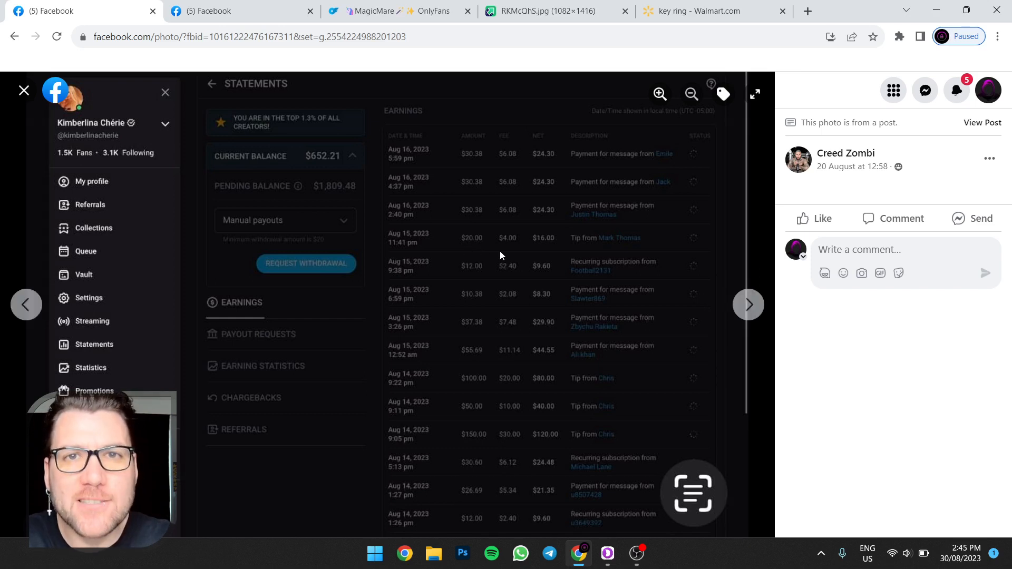
Return to the Imgur Tip Menu image after reviewing the $40 and $50 subscription statement photo
click(542, 11)
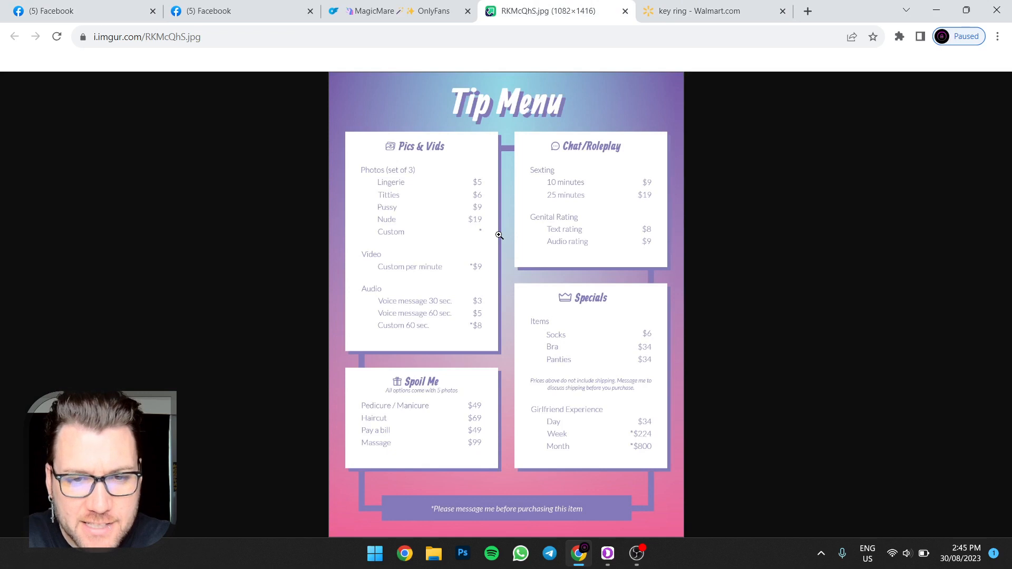
mouse_move(568, 201)
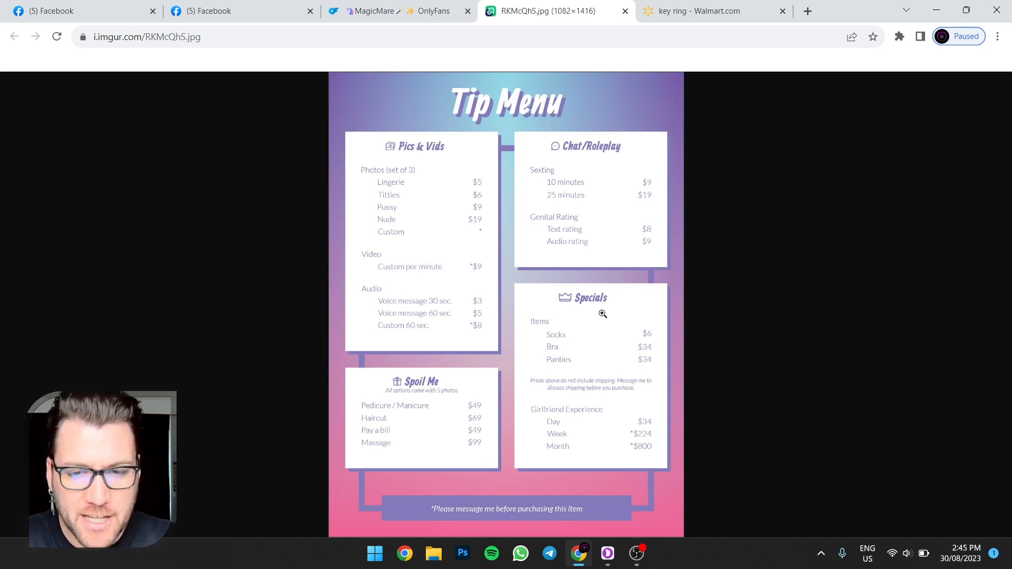
mouse_move(487, 182)
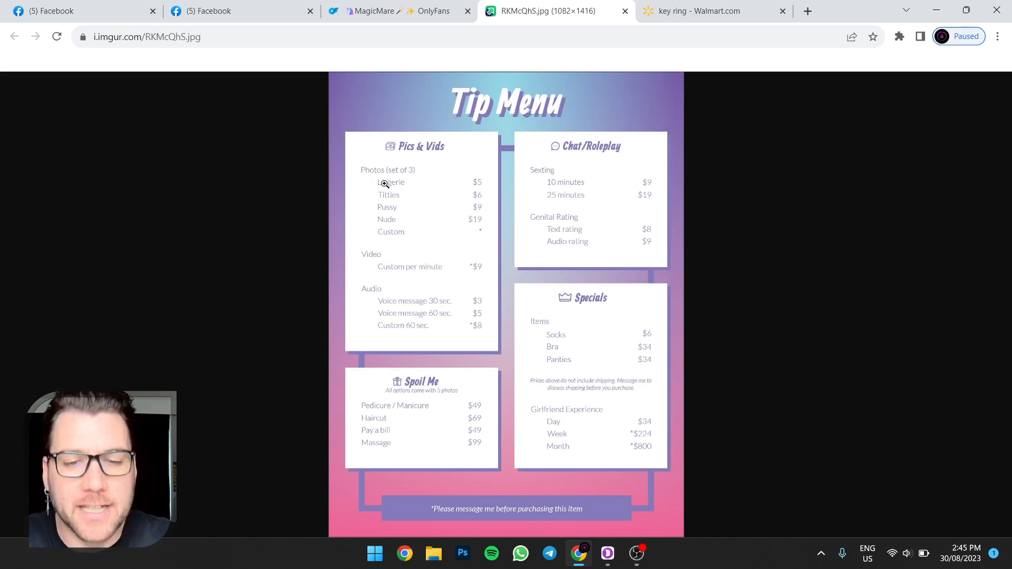
mouse_move(489, 184)
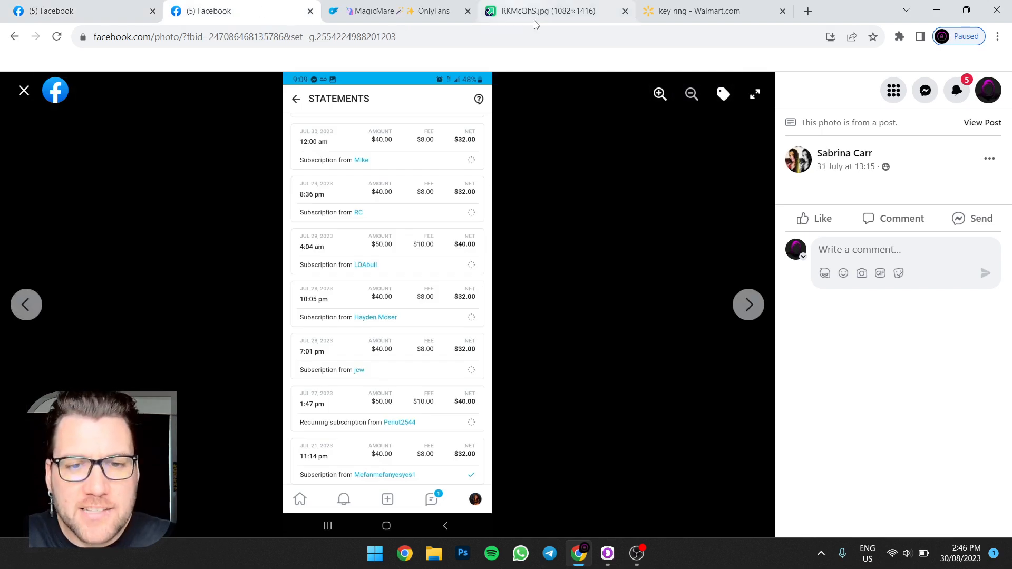
Read the MagicMare OnlyFans profile bio, service list and $3-for-31-days subscription offer
click(401, 10)
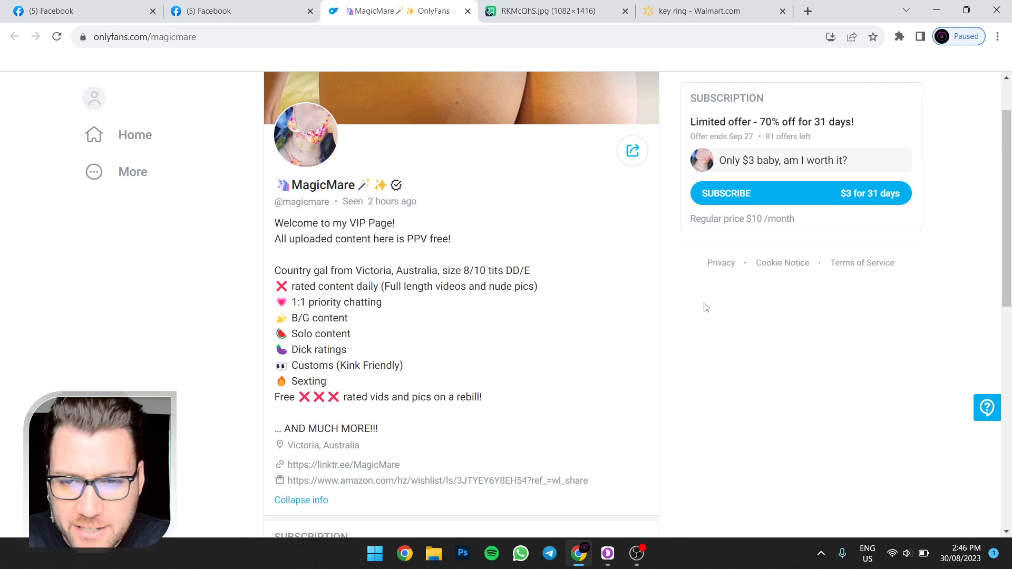
scroll(up, 3)
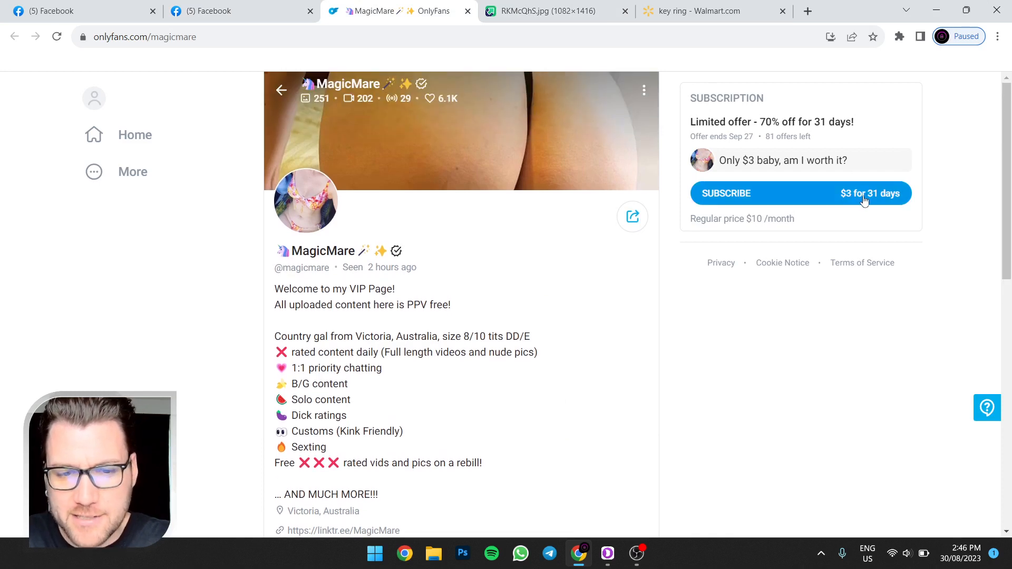
scroll(down, 3)
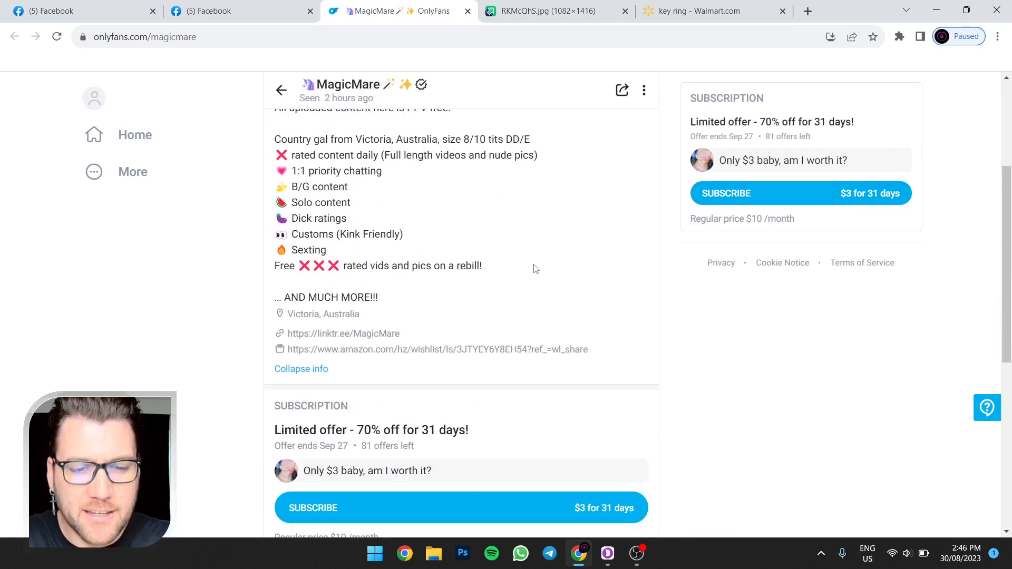
scroll(up, 3)
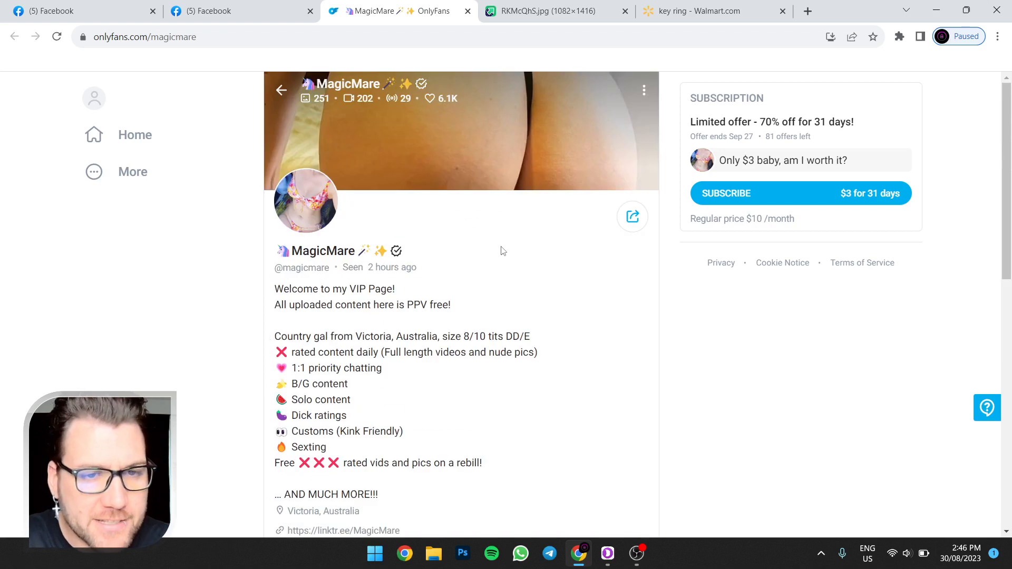
scroll(down, 3)
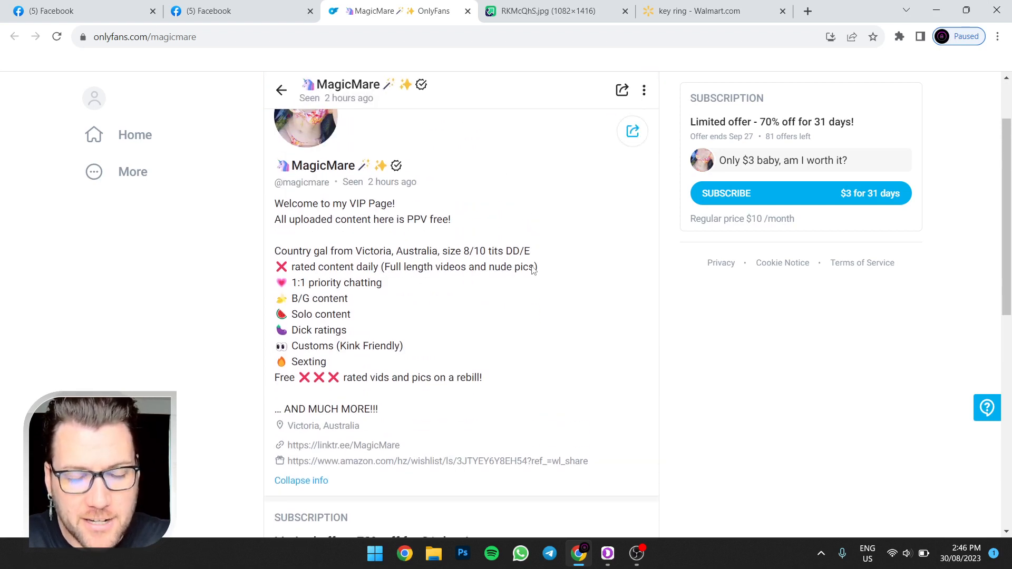
scroll(up, 3)
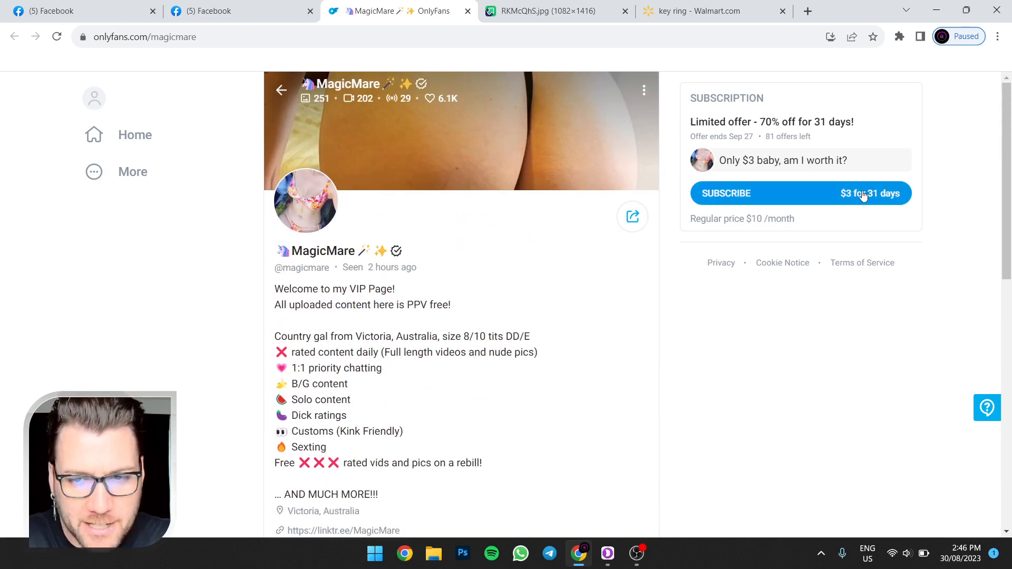
scroll(down, 3)
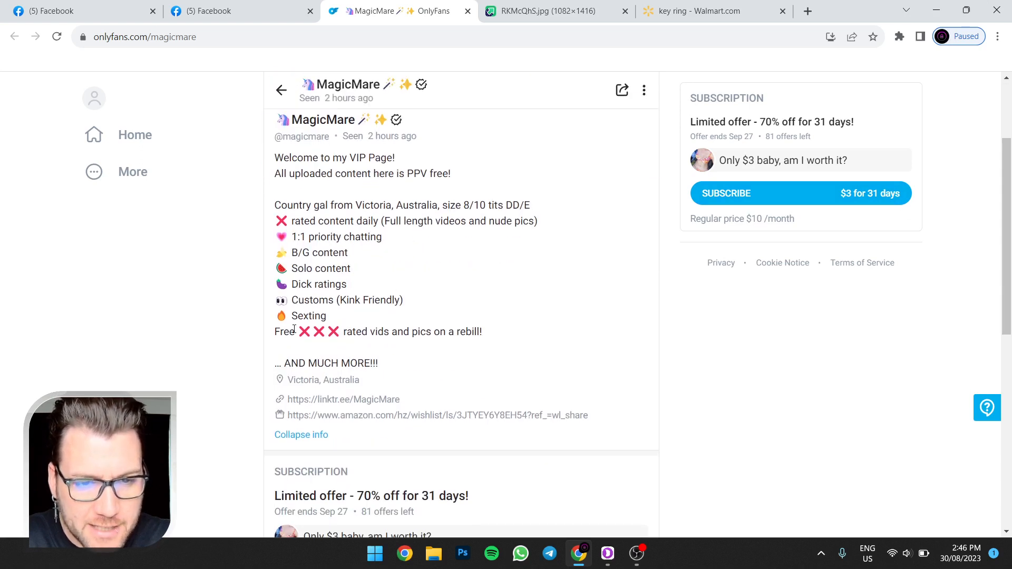
scroll(up, 3)
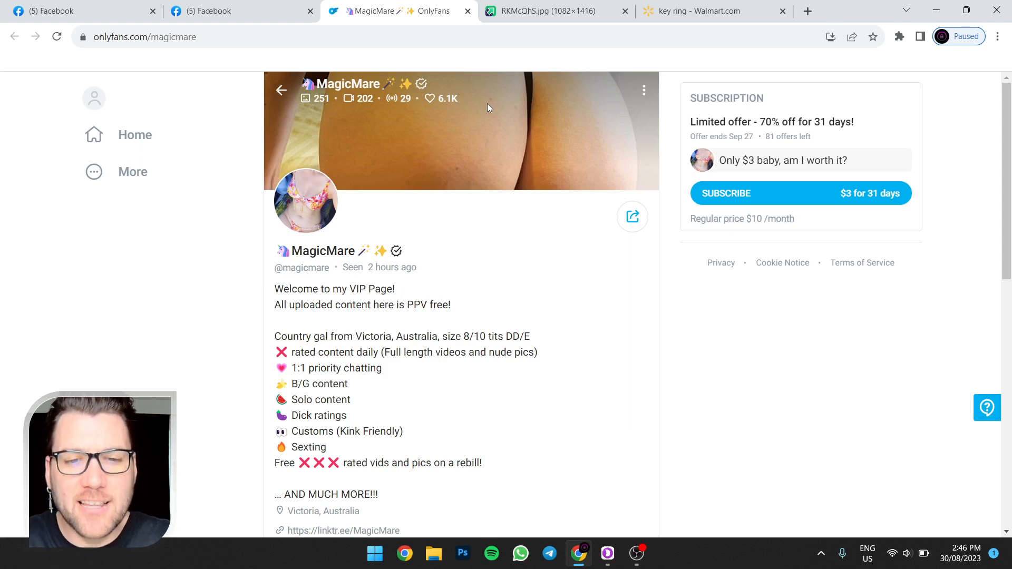
mouse_move(469, 103)
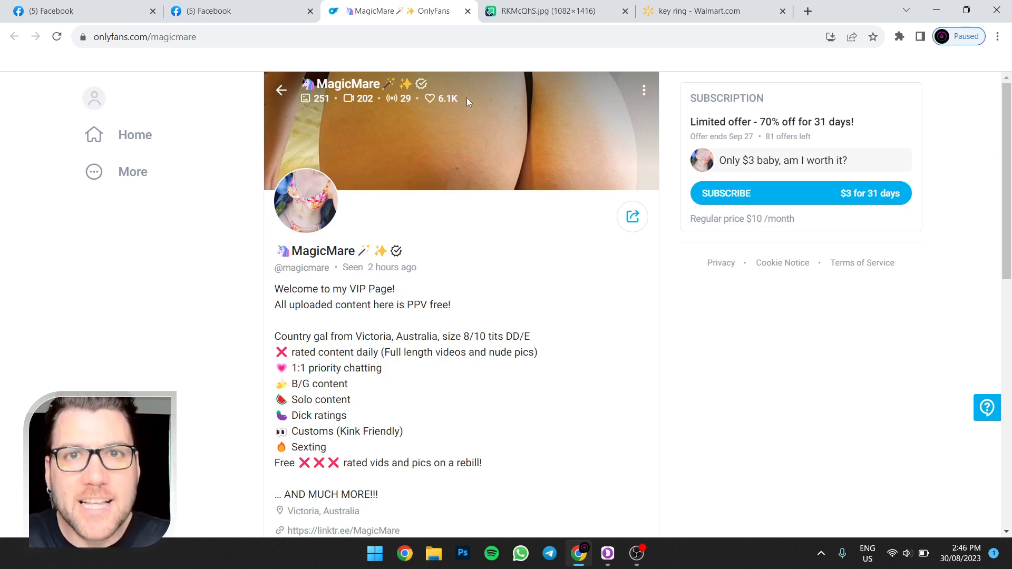
mouse_move(515, 106)
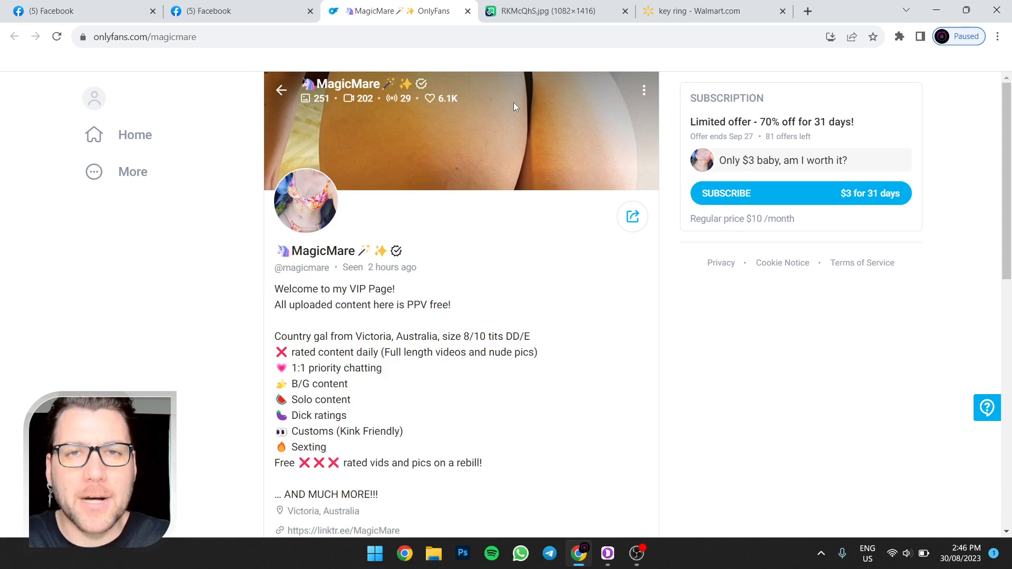
mouse_move(504, 109)
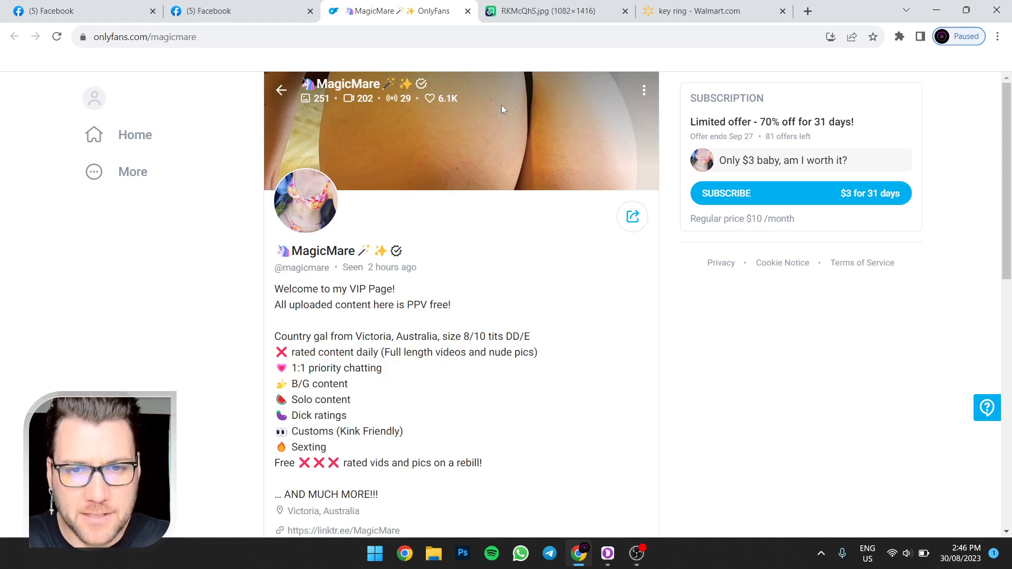
mouse_move(544, 114)
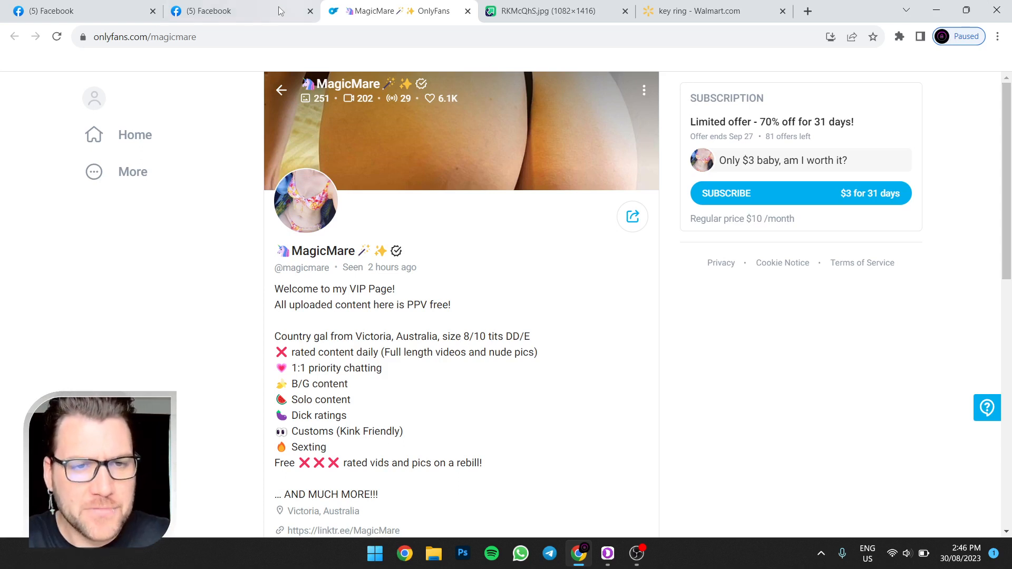
click(210, 10)
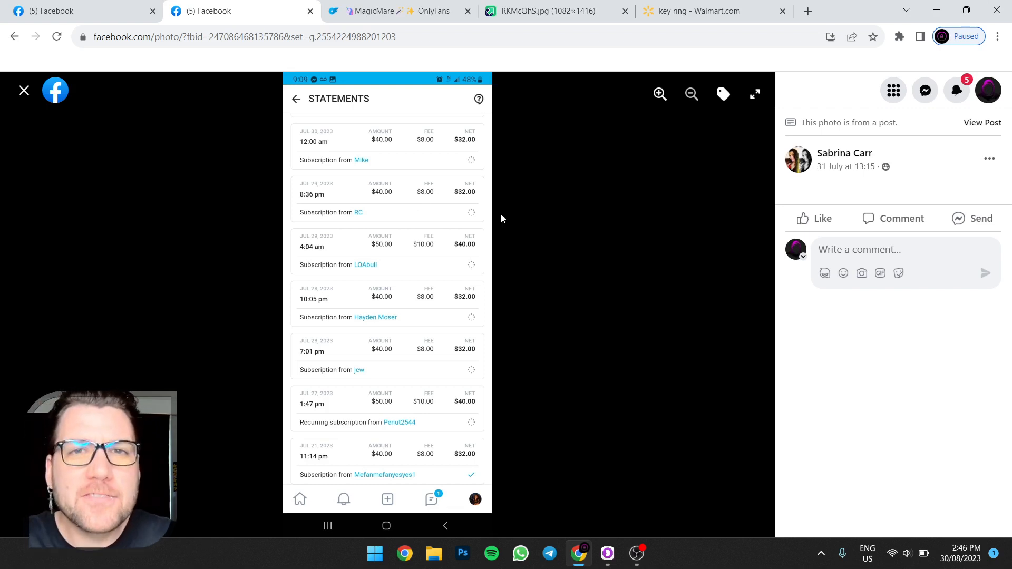
mouse_move(513, 217)
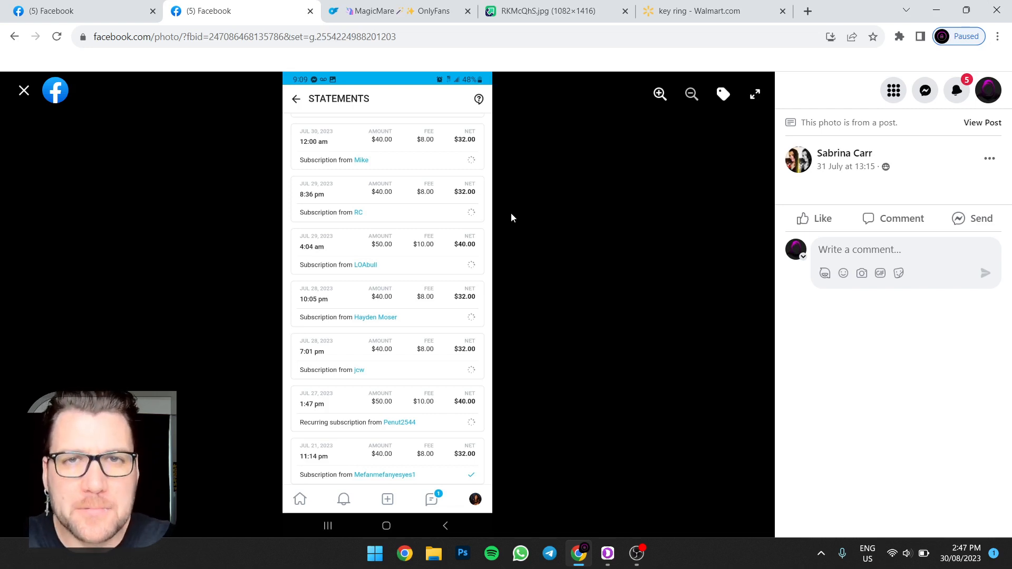
mouse_move(525, 214)
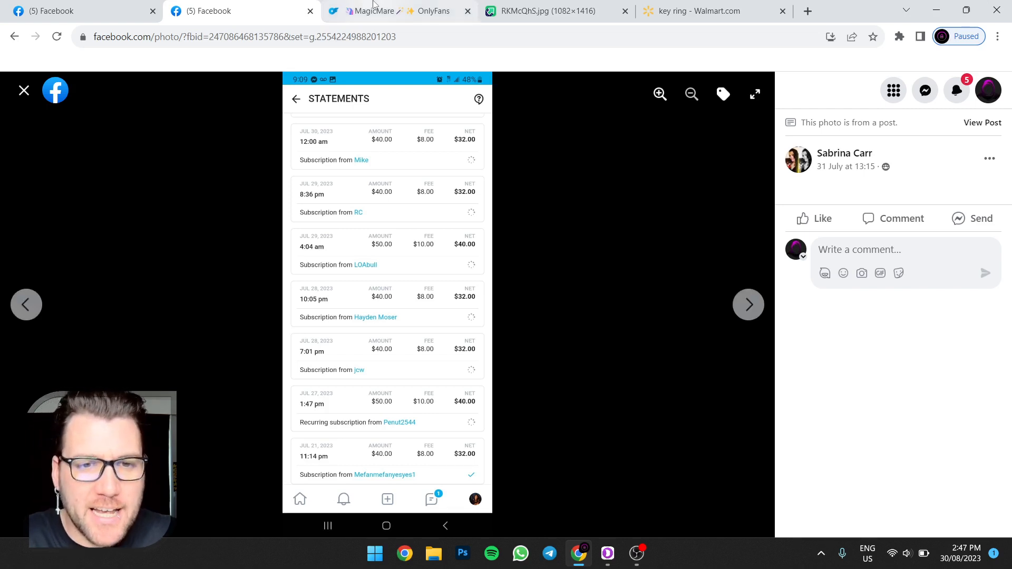
click(396, 11)
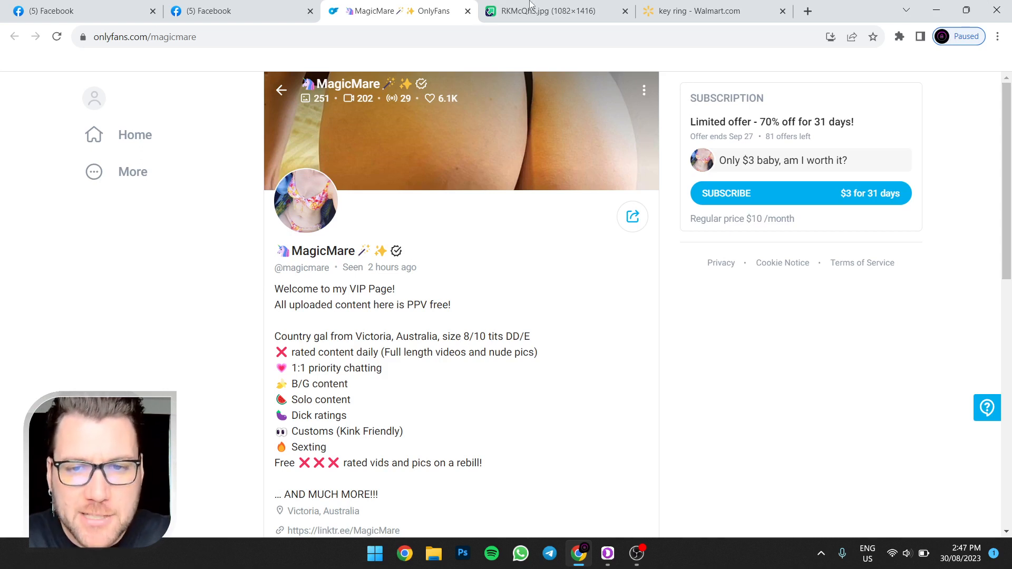
Glance at the Walmart key ring prices and come back to the Imgur tip menu image
click(545, 11)
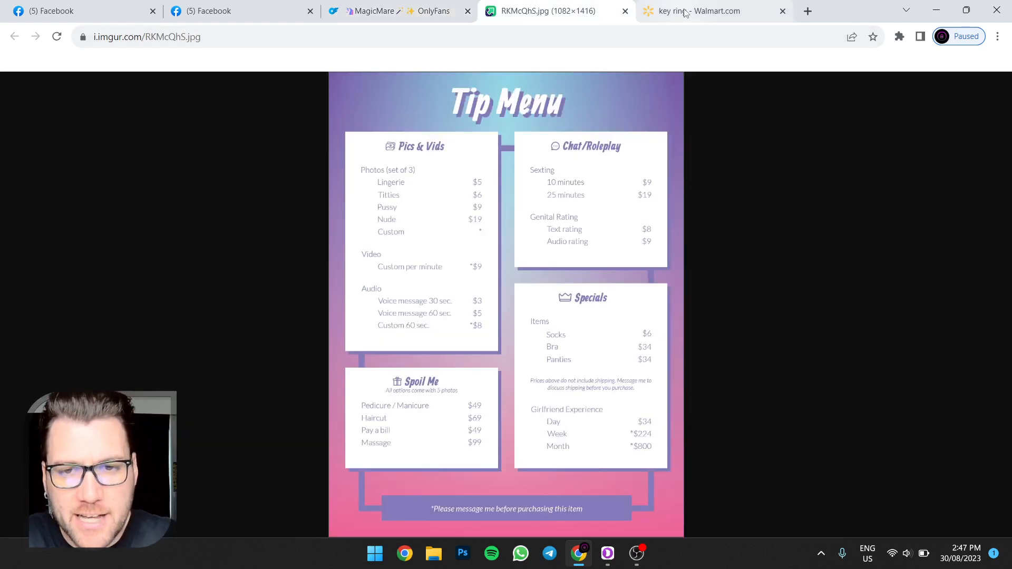
click(700, 10)
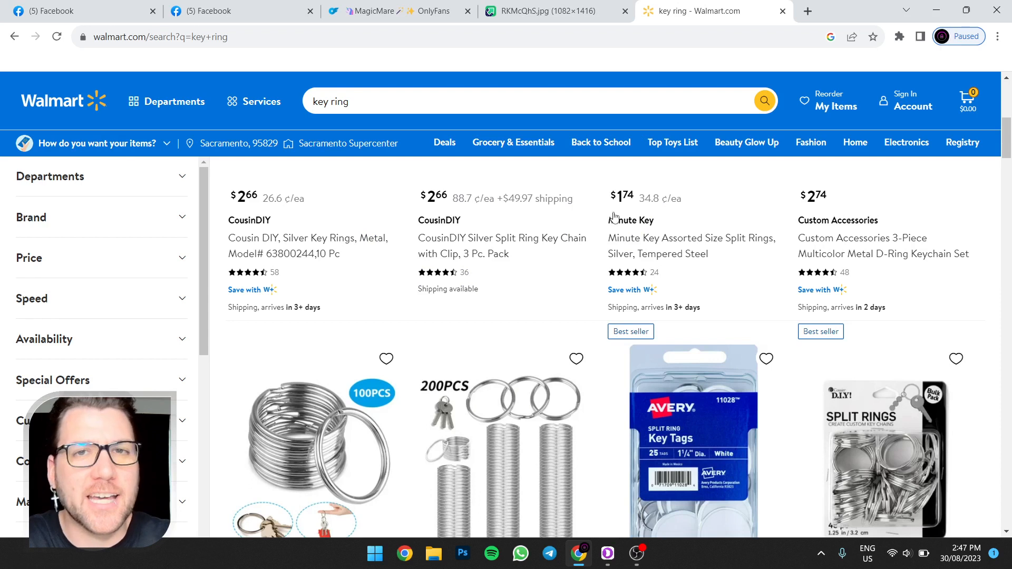
click(545, 10)
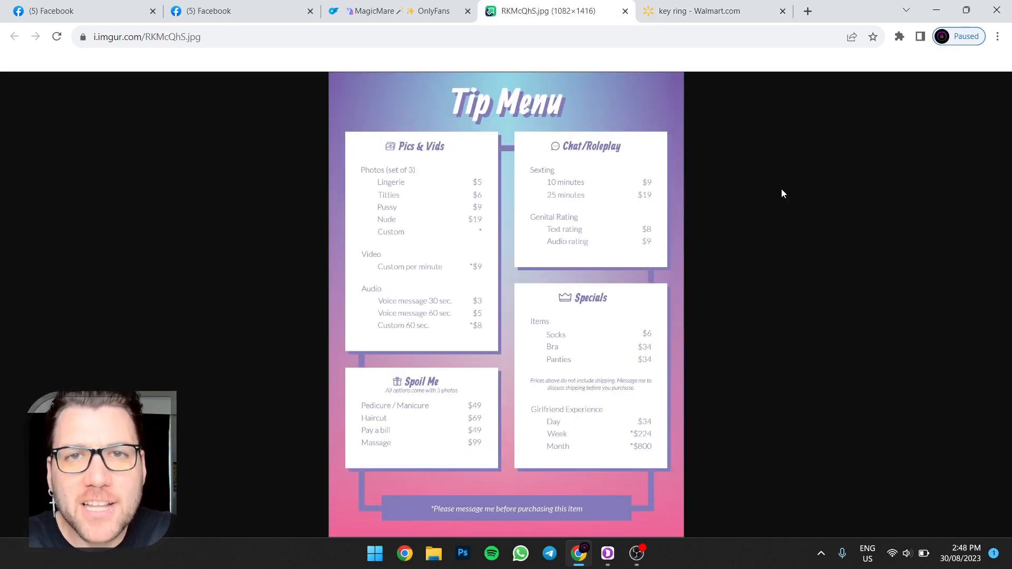